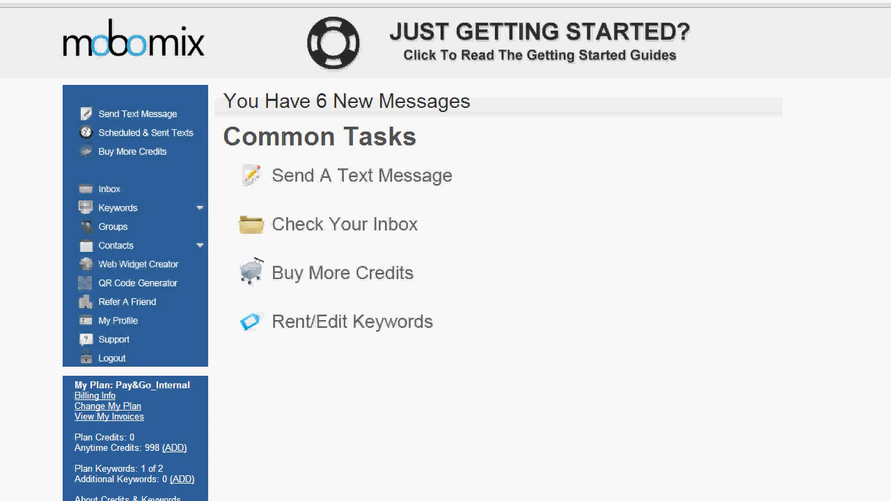
pyautogui.moveTo(465, 404)
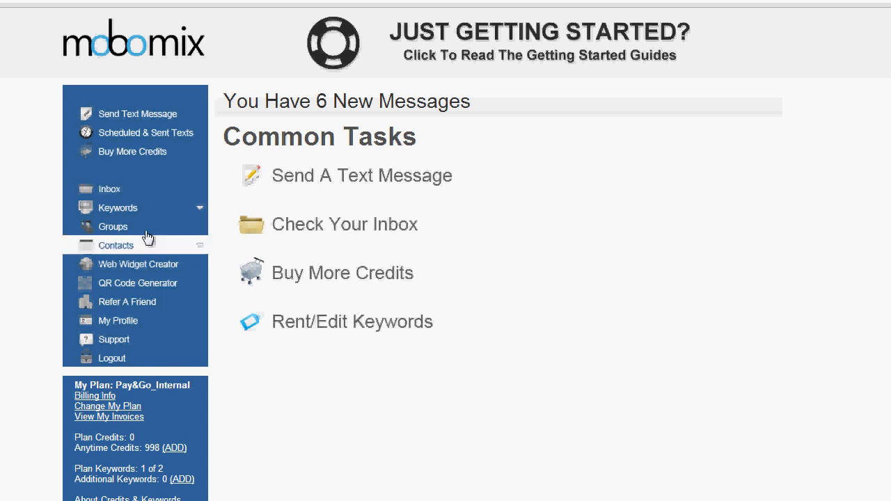
pyautogui.moveTo(120, 245)
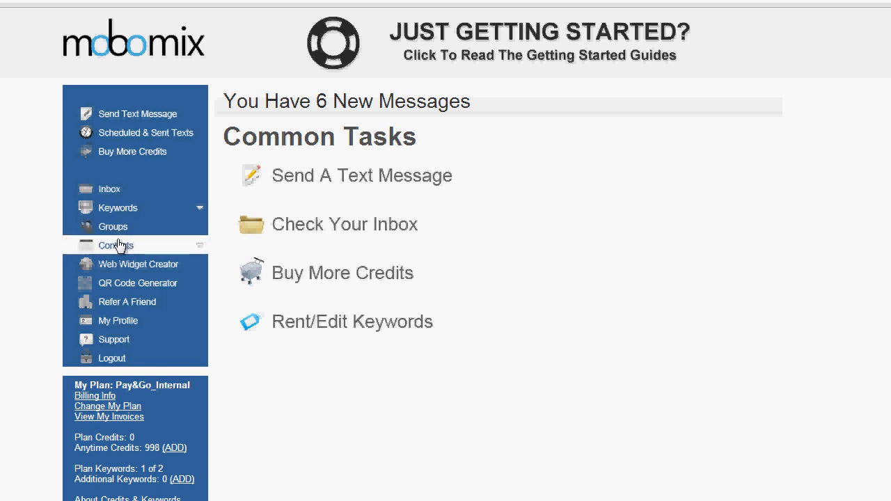
pyautogui.moveTo(138, 113)
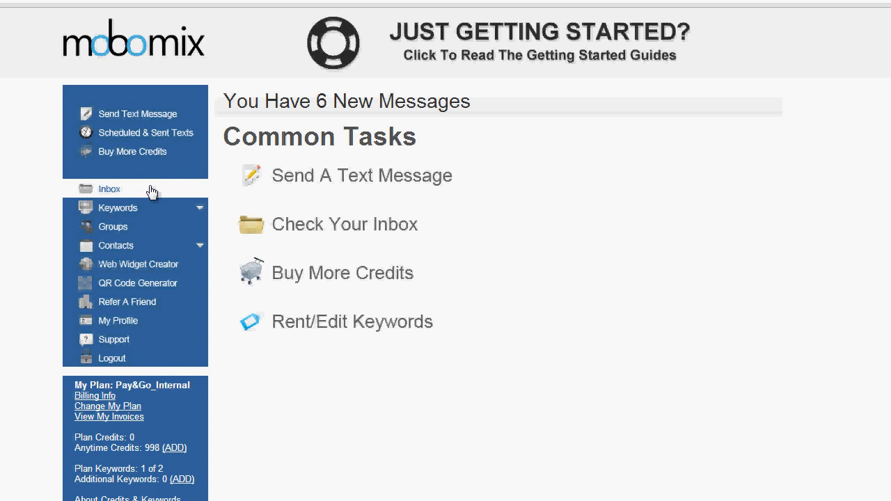
pyautogui.moveTo(140, 230)
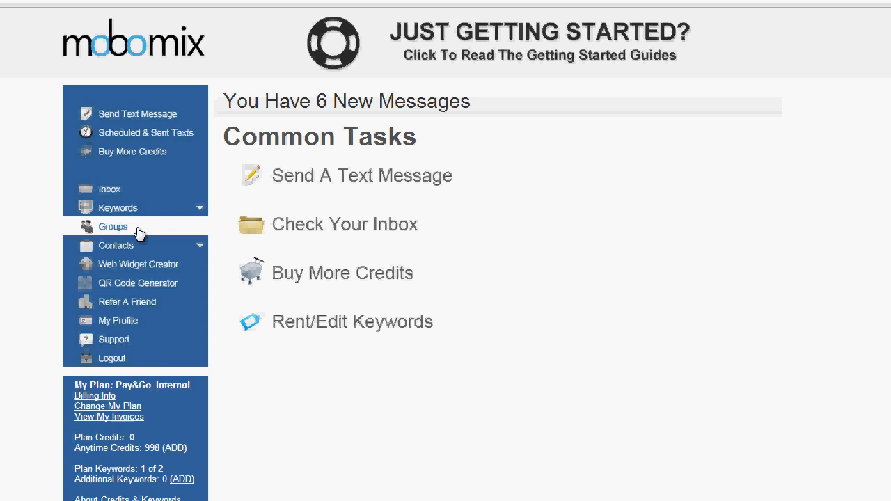
# Open the Groups page with the empty default Keyword, Test and Widget groups.
pyautogui.click(112, 227)
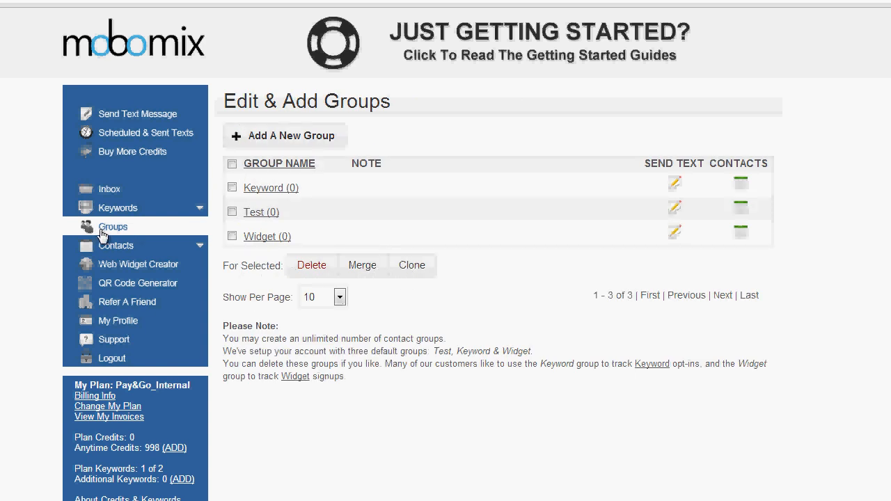
pyautogui.moveTo(359, 124)
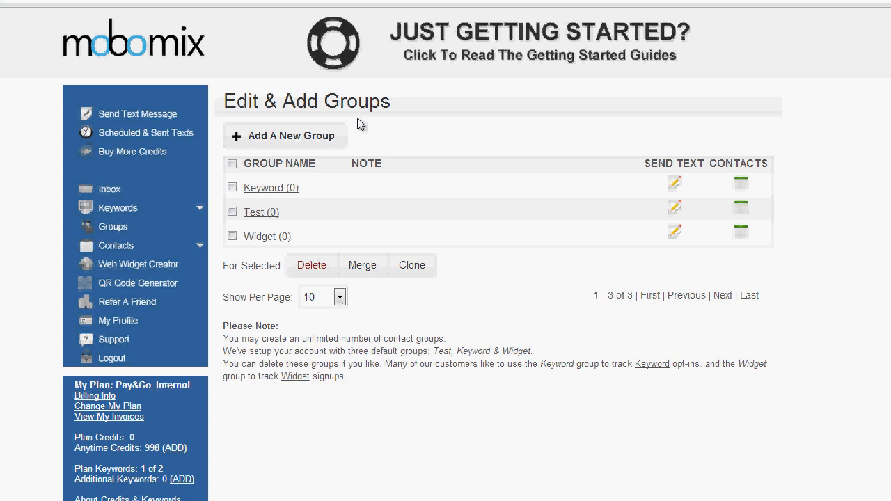
pyautogui.moveTo(292, 209)
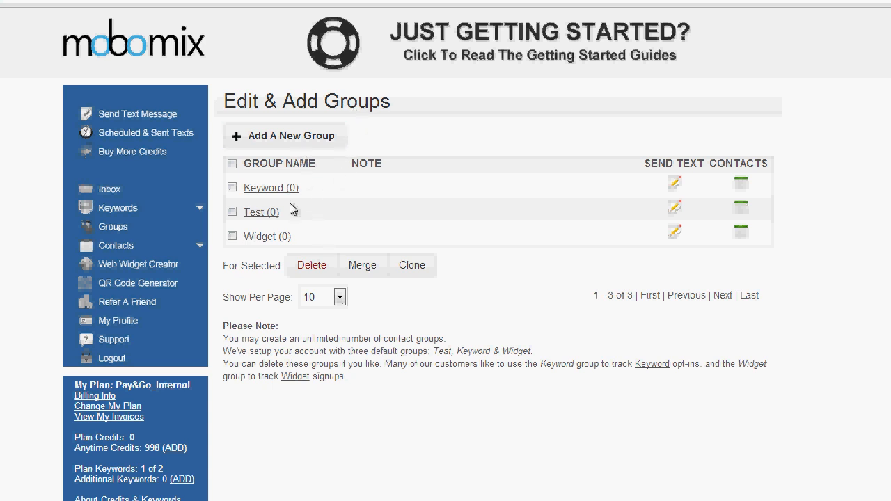
pyautogui.moveTo(285, 240)
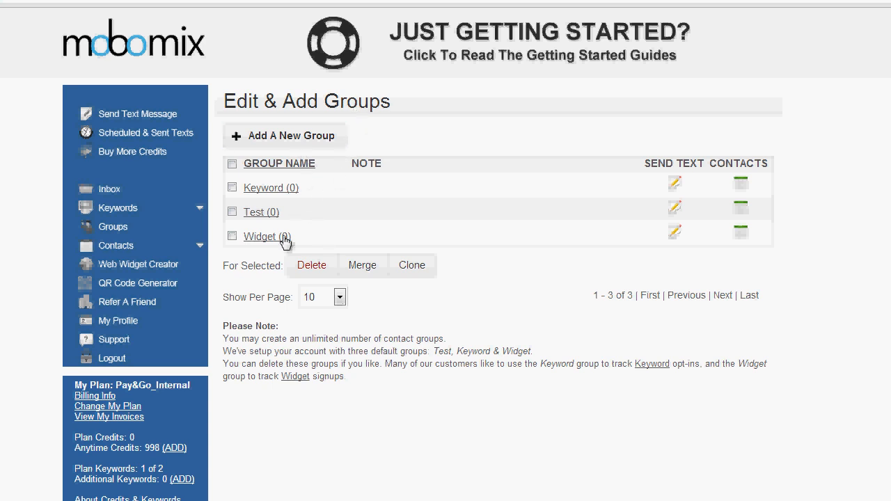
pyautogui.moveTo(274, 230)
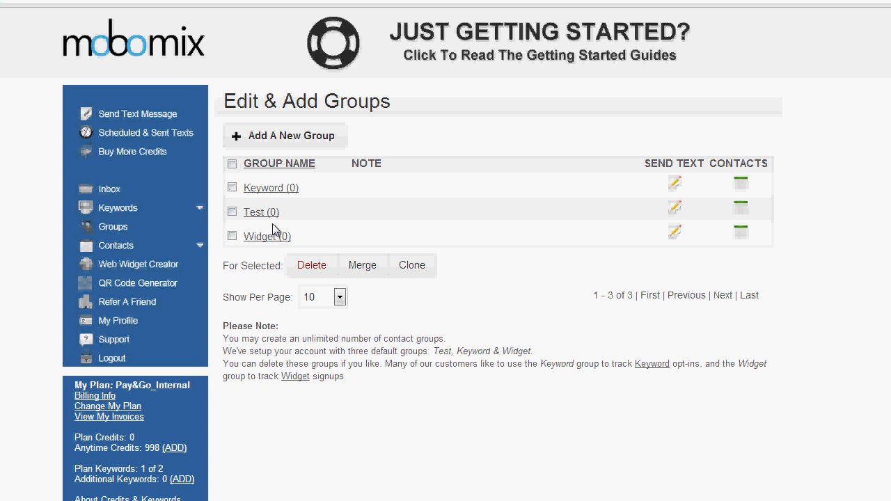
pyautogui.moveTo(282, 229)
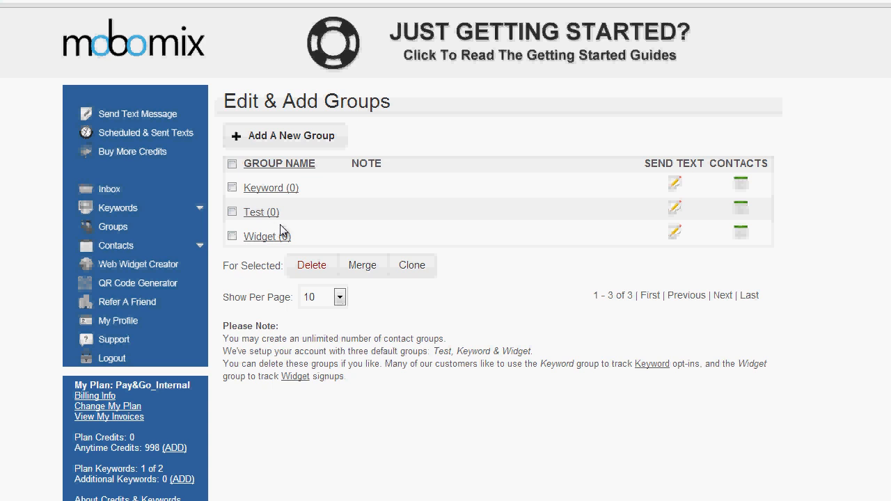
pyautogui.moveTo(275, 233)
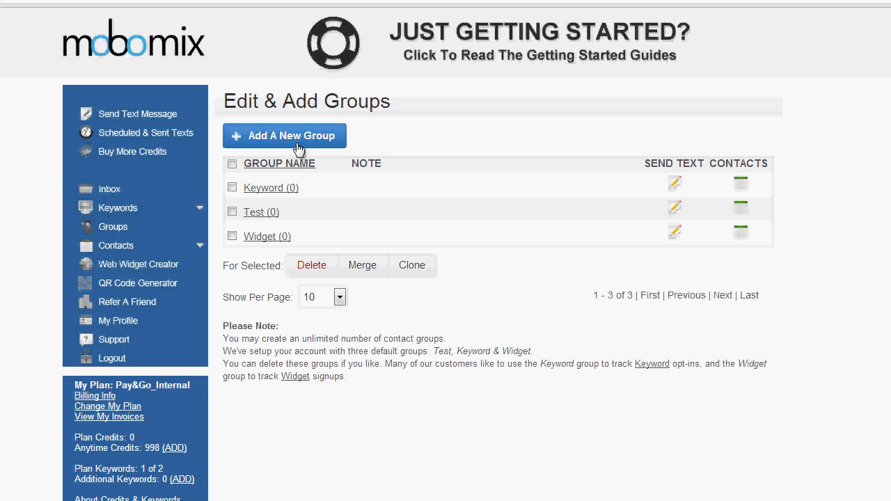
# Create a group named Customers with the note '2013 Customers'.
pyautogui.click(284, 136)
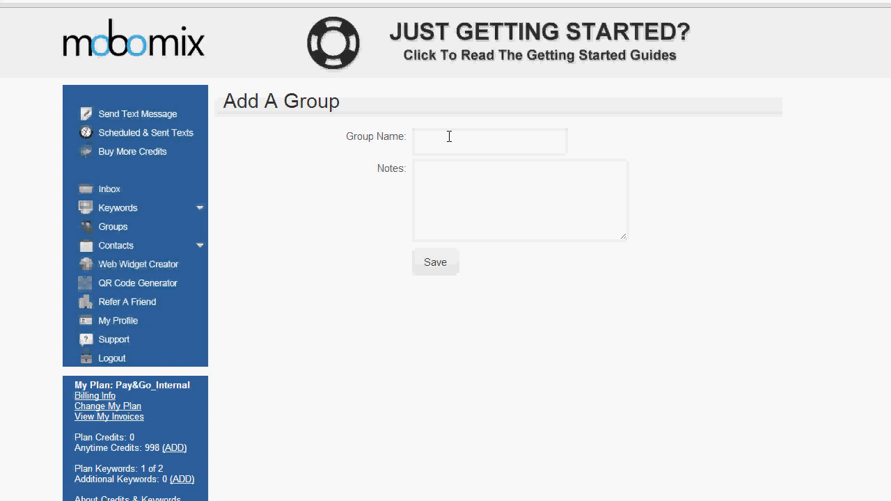
pyautogui.write('2013 Customers')
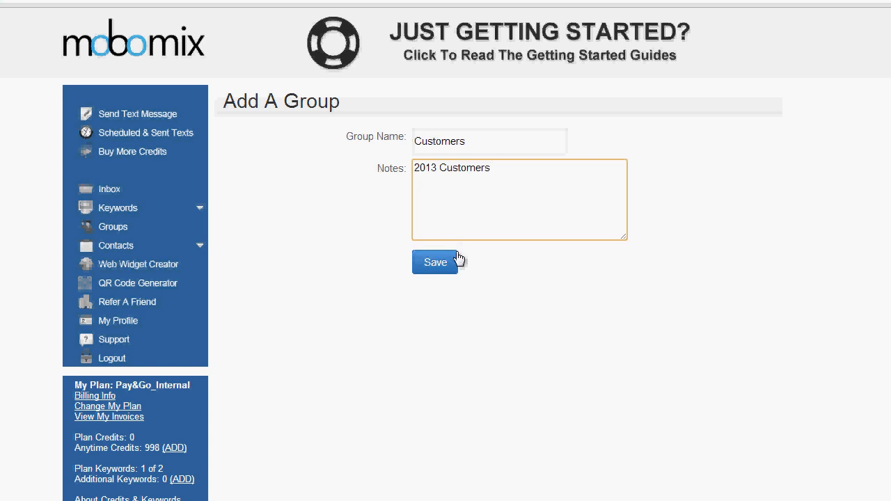
pyautogui.moveTo(451, 273)
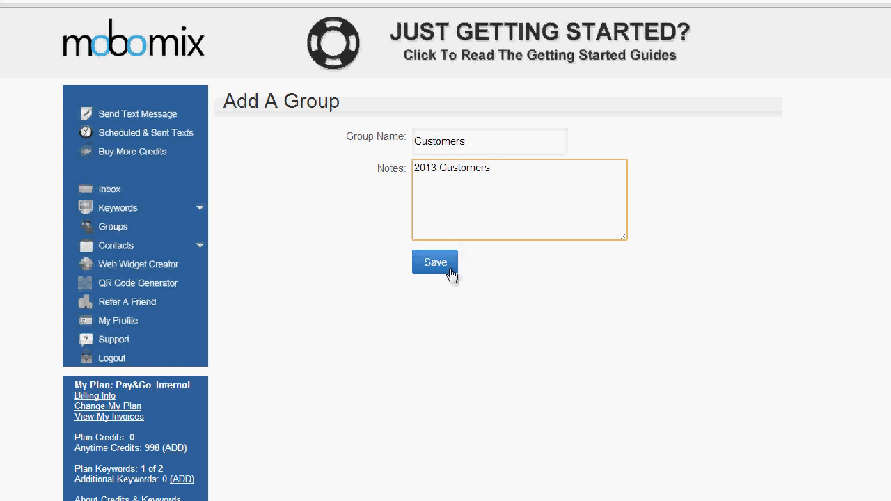
pyautogui.click(435, 262)
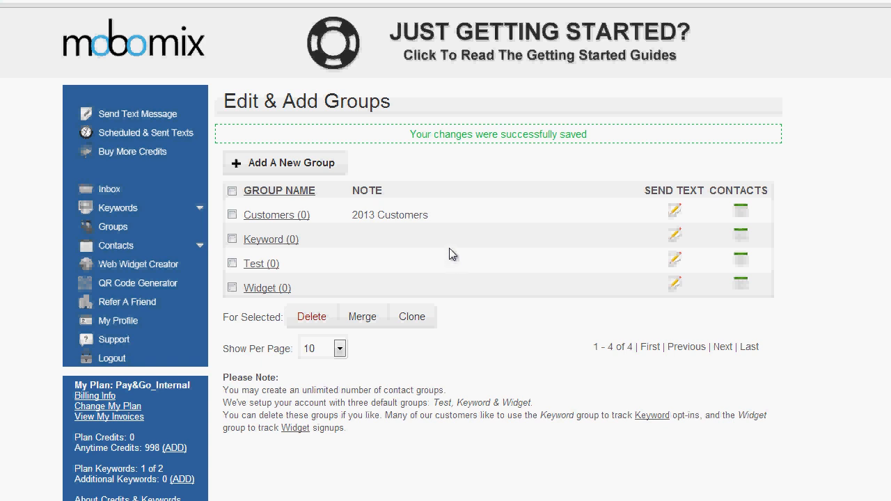
pyautogui.moveTo(544, 137)
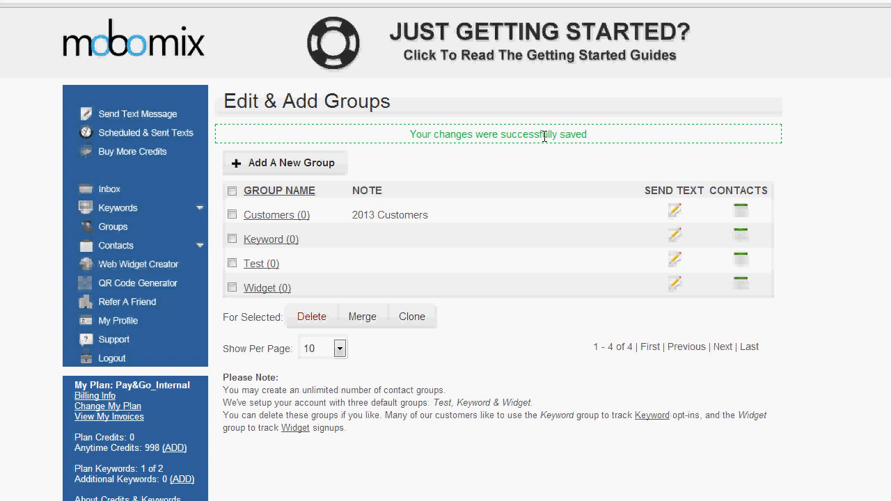
pyautogui.moveTo(287, 234)
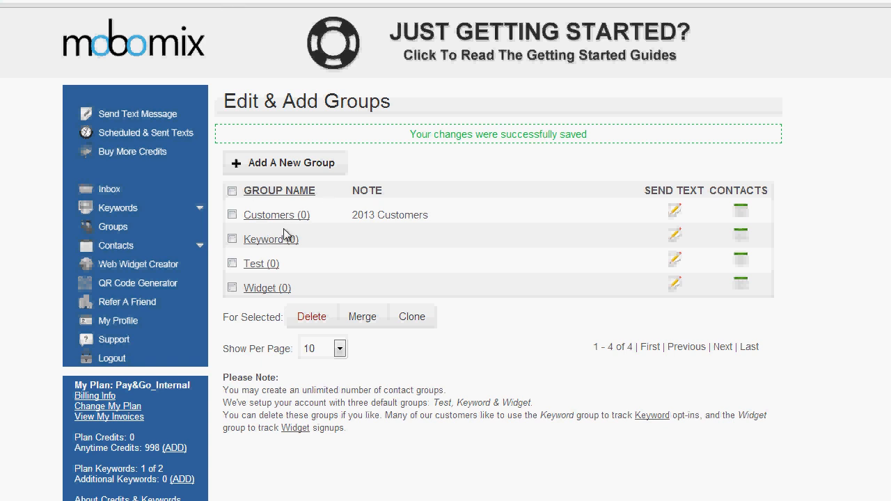
pyautogui.moveTo(277, 224)
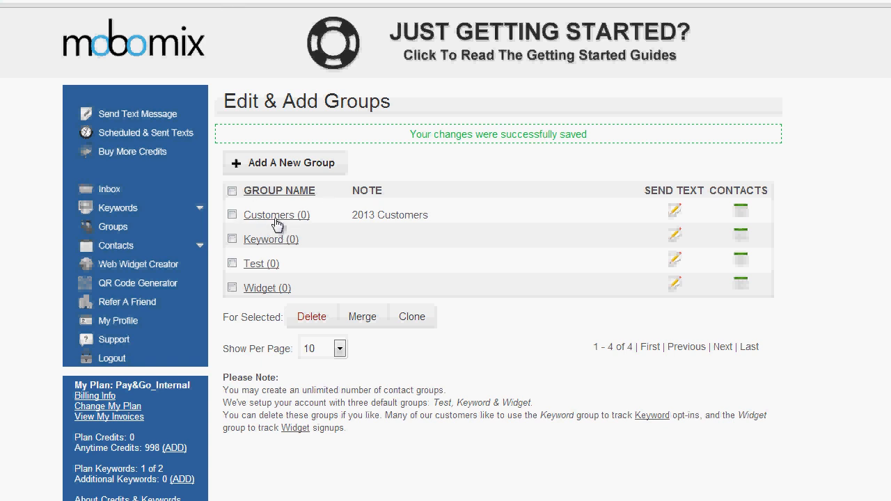
pyautogui.moveTo(302, 219)
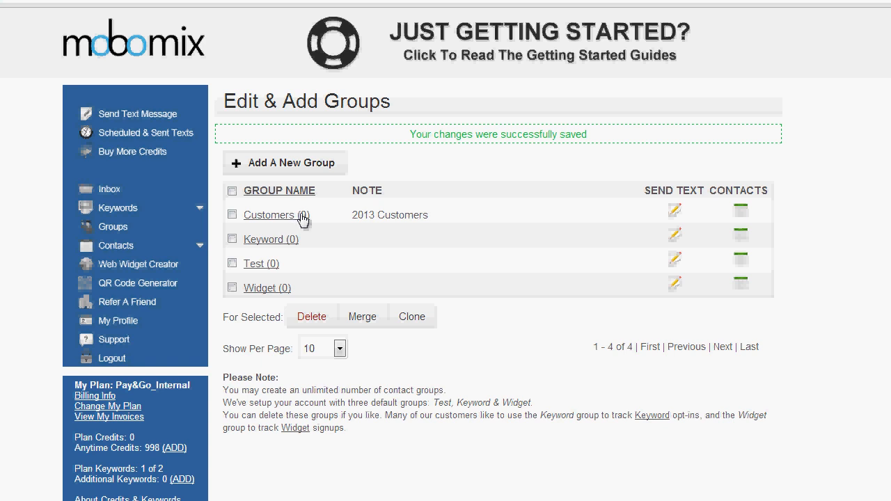
pyautogui.moveTo(138, 264)
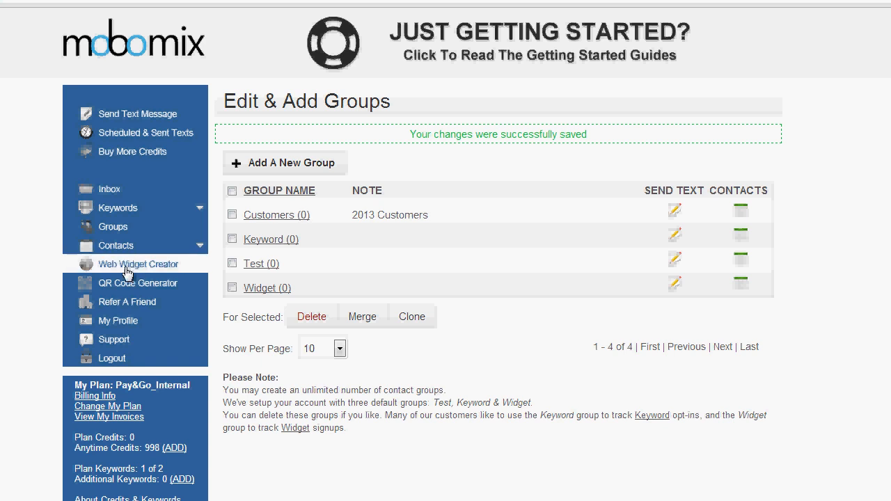
# Add a contact manually, assign it to the Customers group, and save.
pyautogui.click(115, 245)
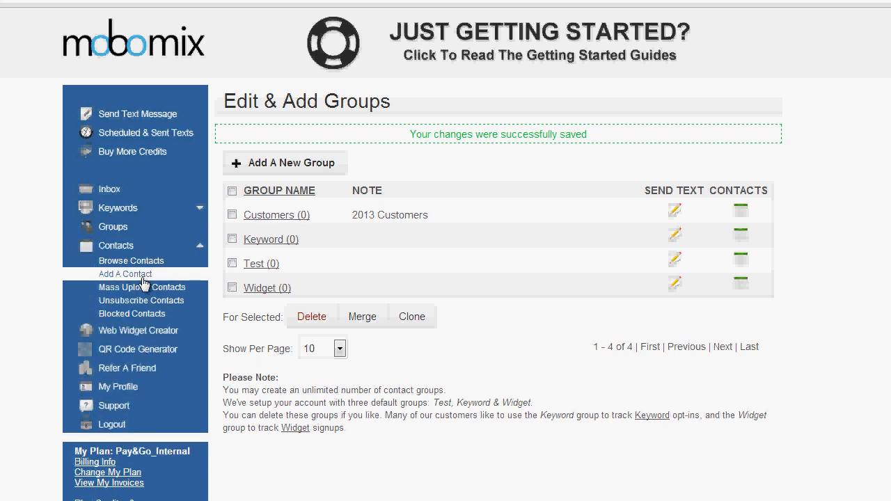
pyautogui.click(126, 273)
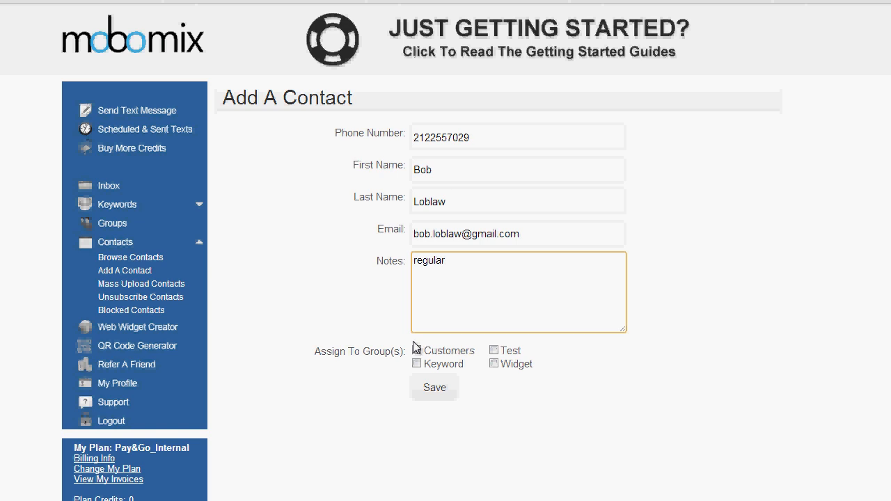
pyautogui.click(416, 349)
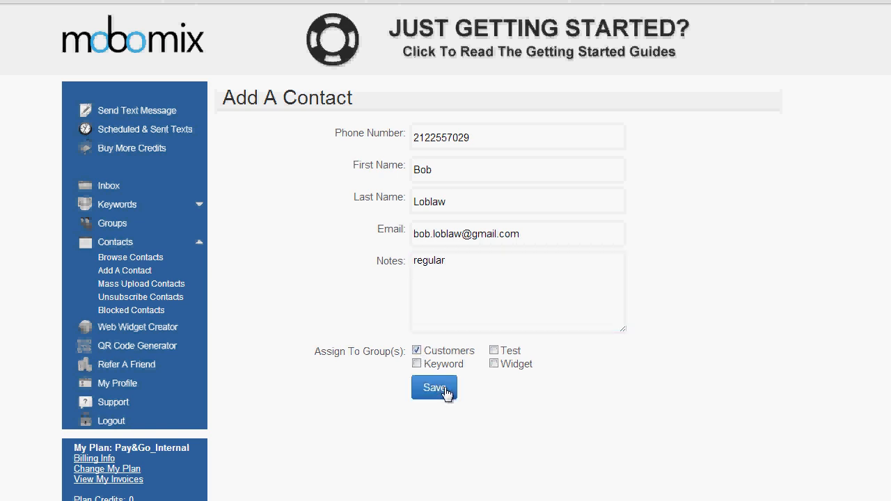
pyautogui.click(433, 388)
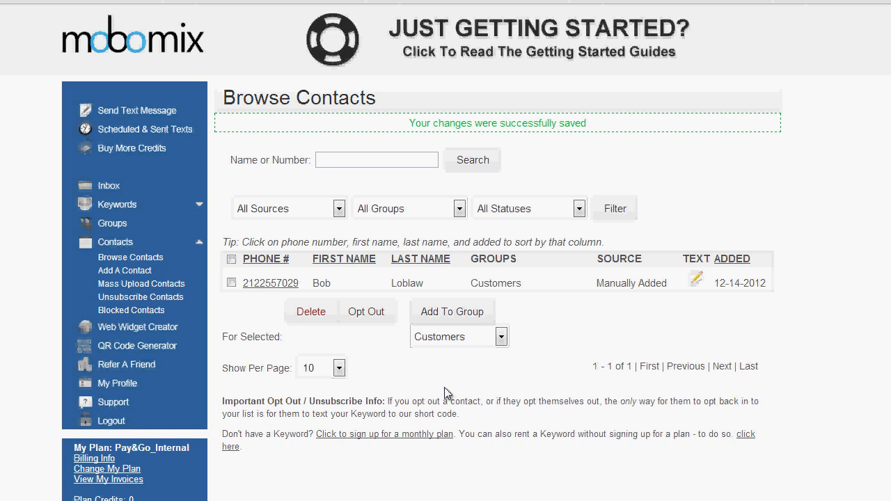
pyautogui.moveTo(278, 299)
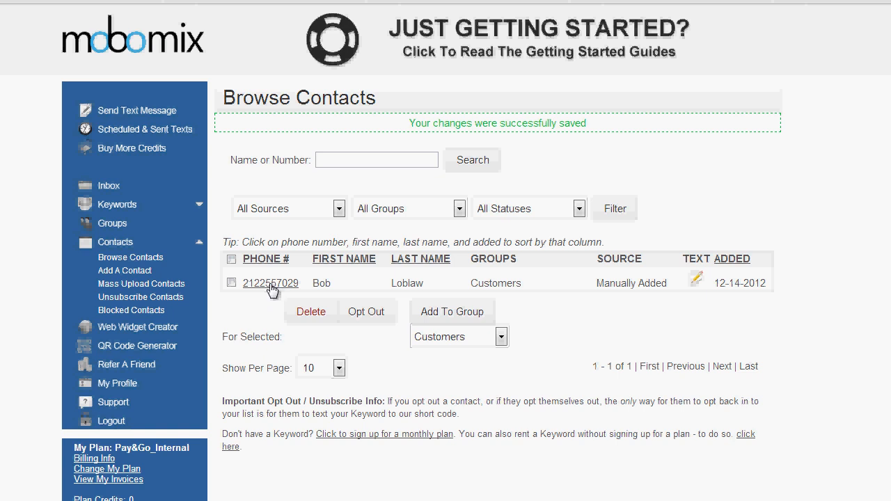
pyautogui.moveTo(492, 295)
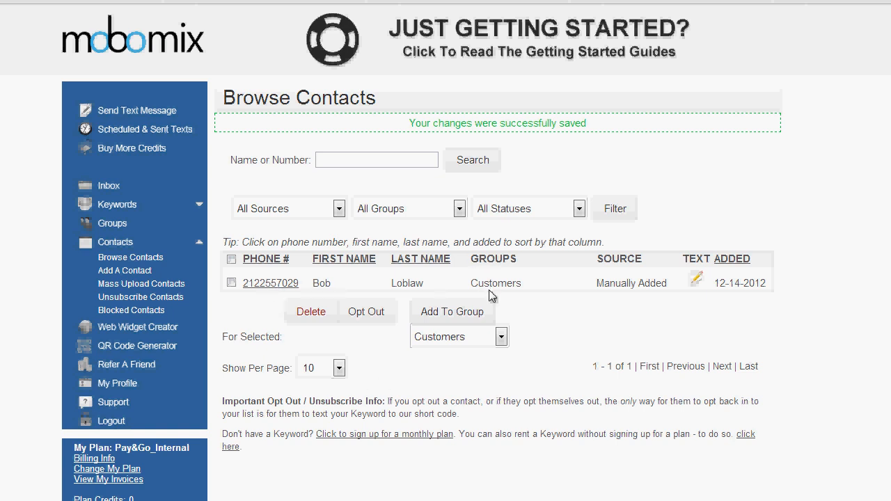
pyautogui.moveTo(638, 284)
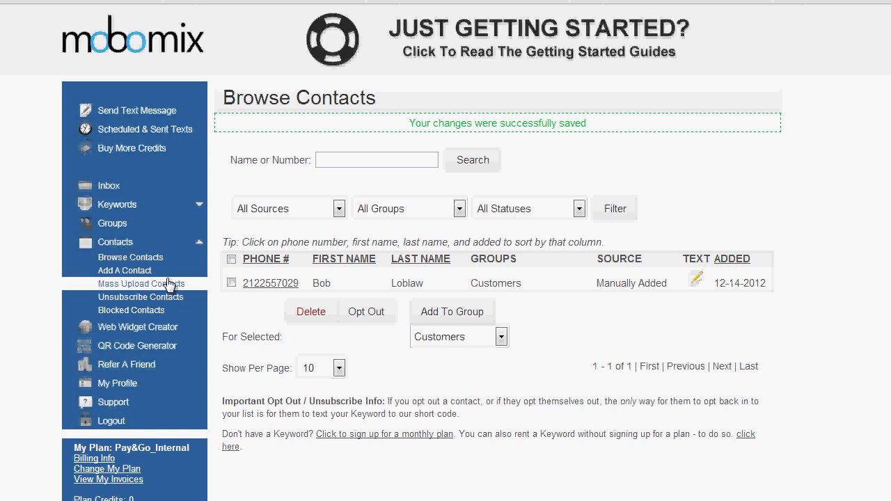
# Prepare a mass upload of upload.csv into Customers with the opt-in terms agreed.
pyautogui.click(121, 284)
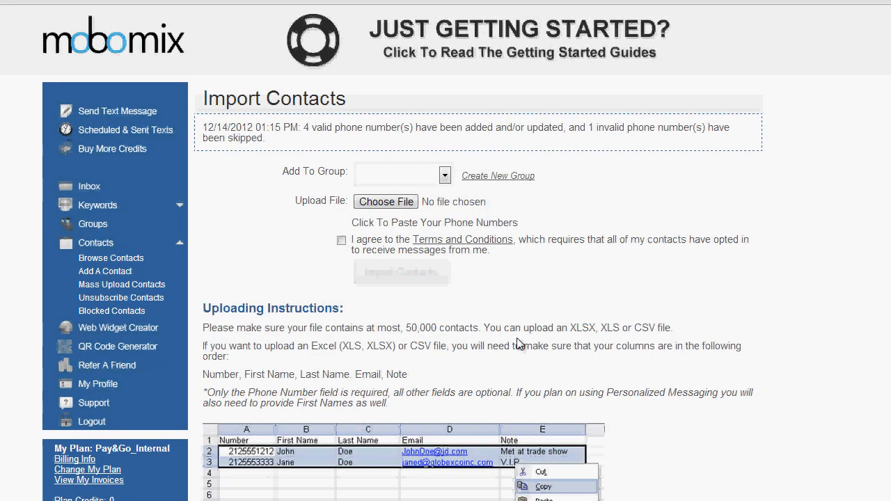
pyautogui.moveTo(514, 214)
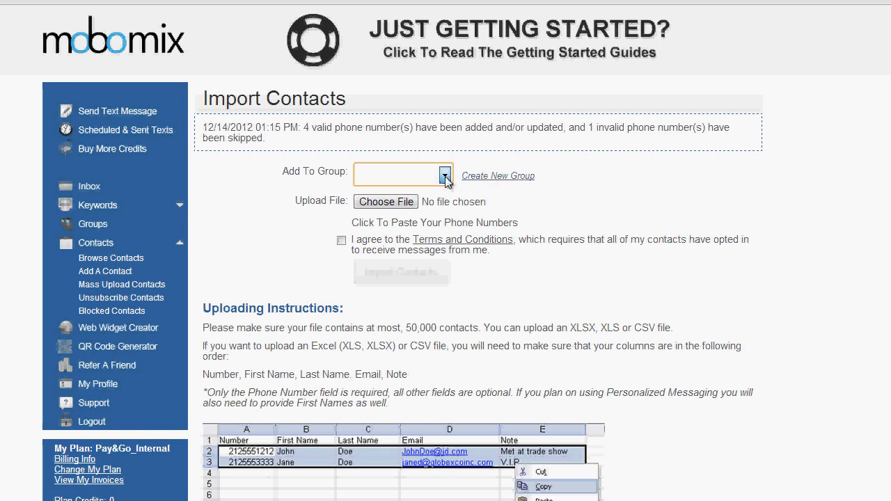
pyautogui.click(445, 174)
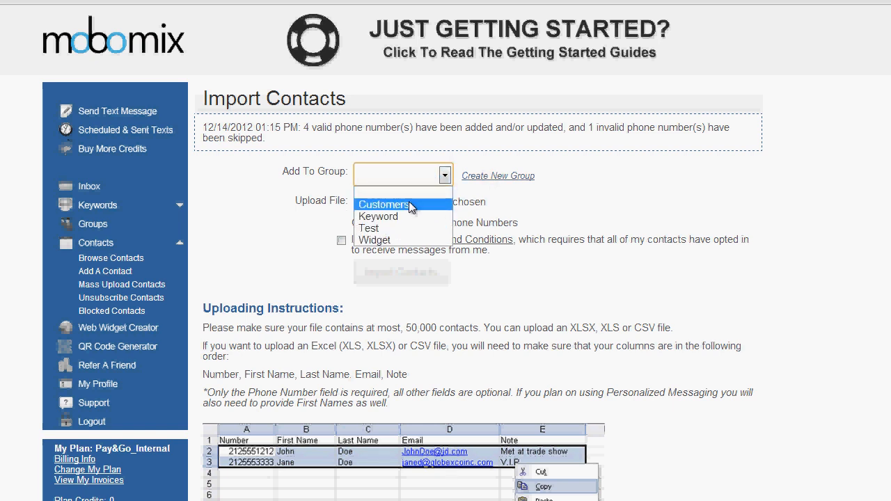
pyautogui.click(384, 204)
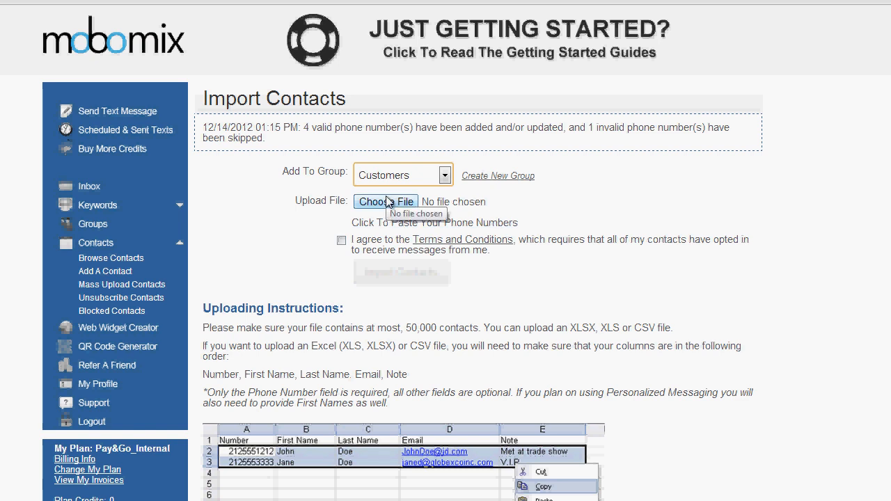
pyautogui.moveTo(226, 458)
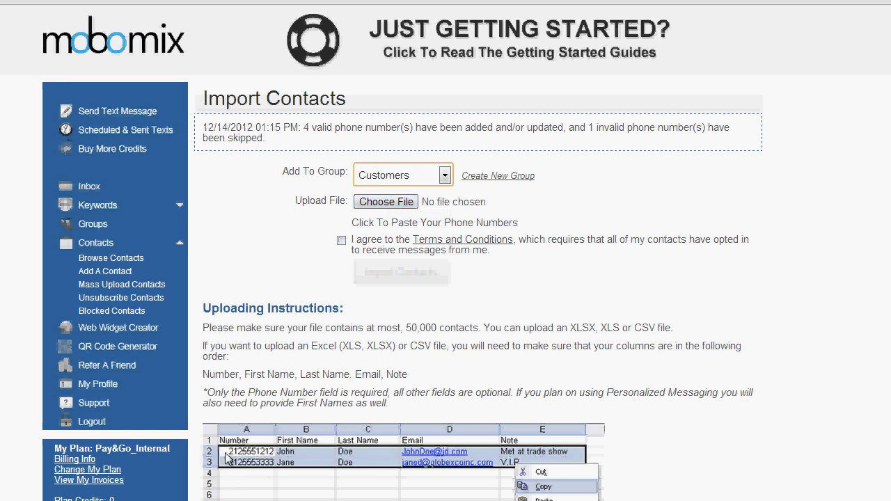
pyautogui.moveTo(270, 456)
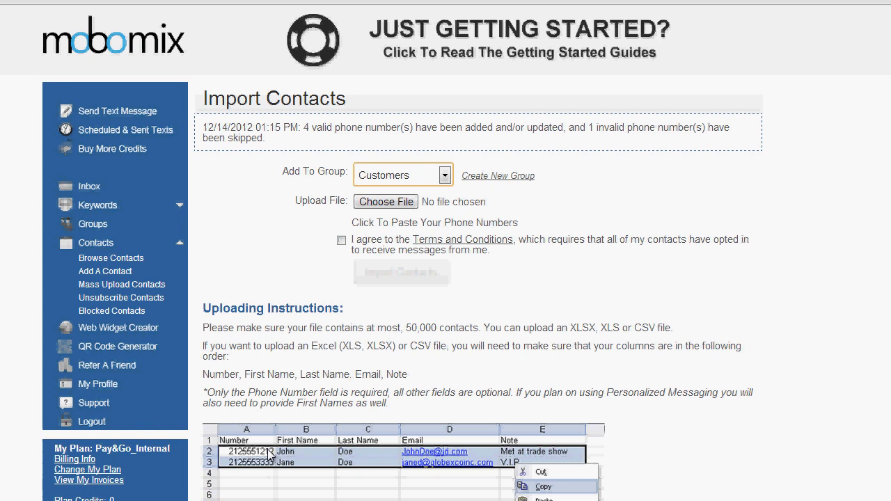
pyautogui.moveTo(393, 237)
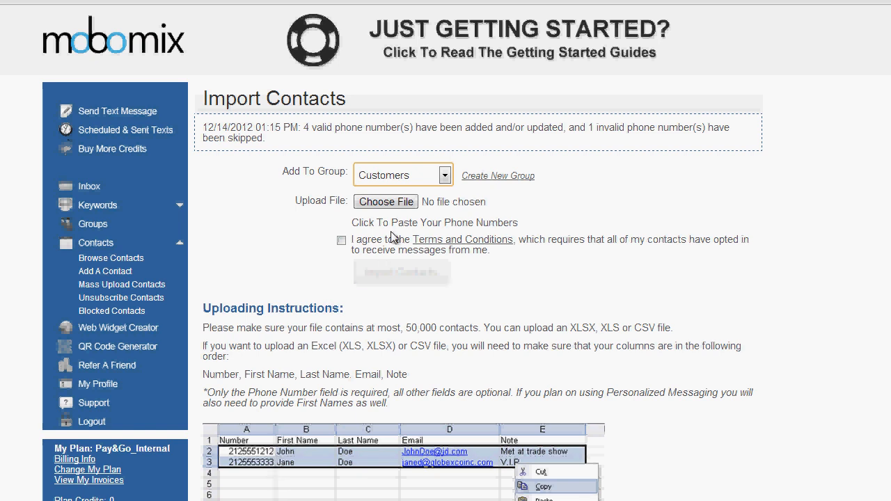
pyautogui.click(434, 222)
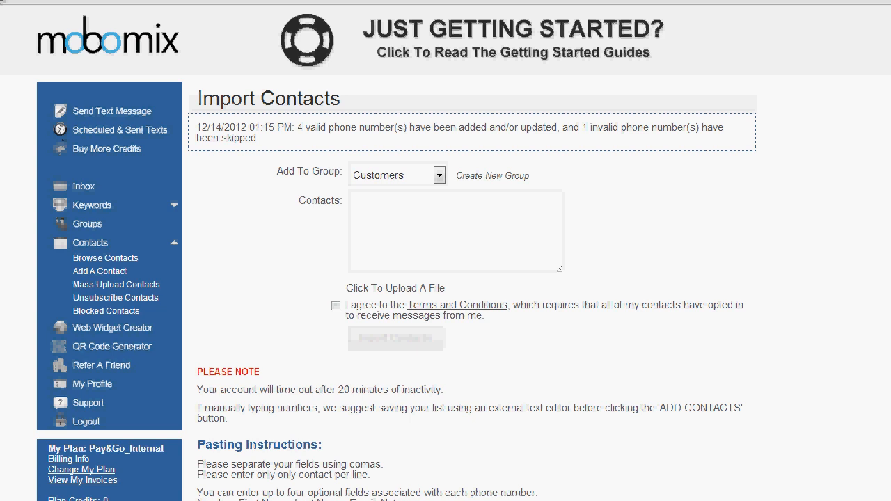
pyautogui.scroll(-3)
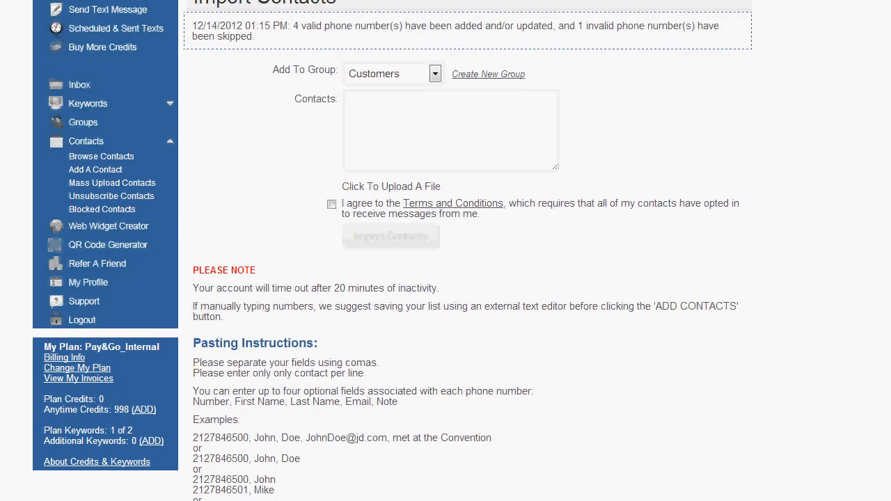
pyautogui.scroll(3)
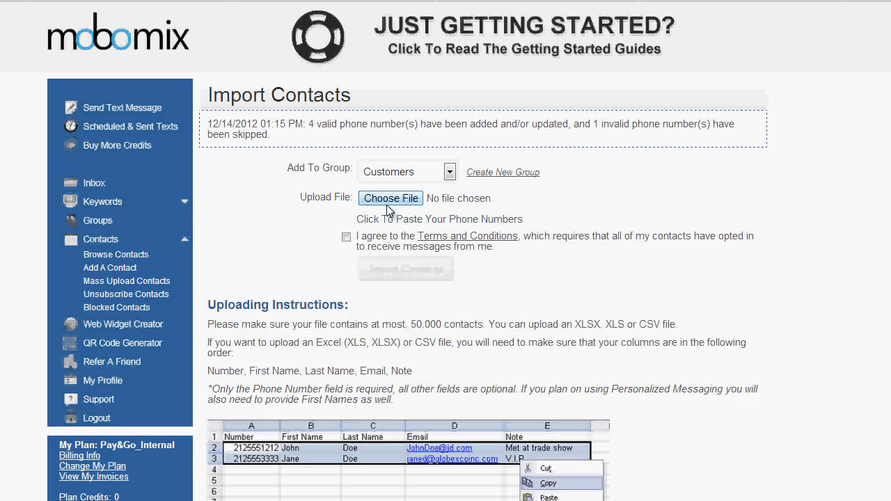
pyautogui.click(389, 199)
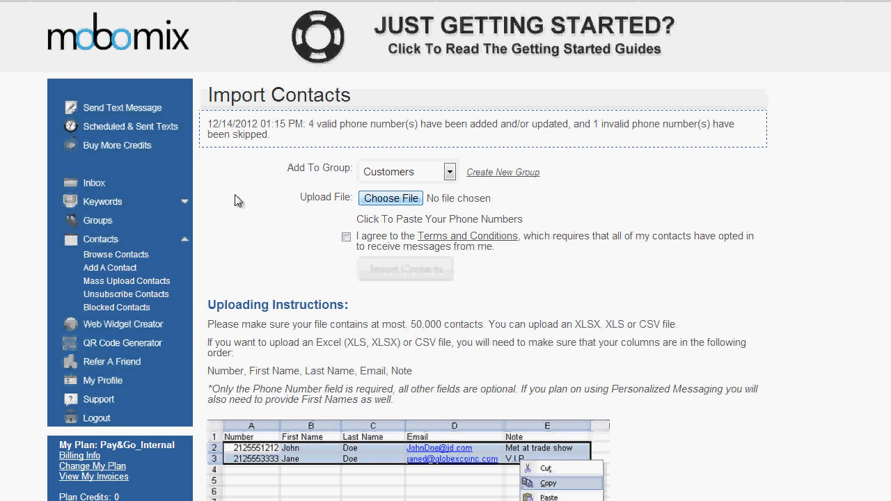
pyautogui.click(346, 237)
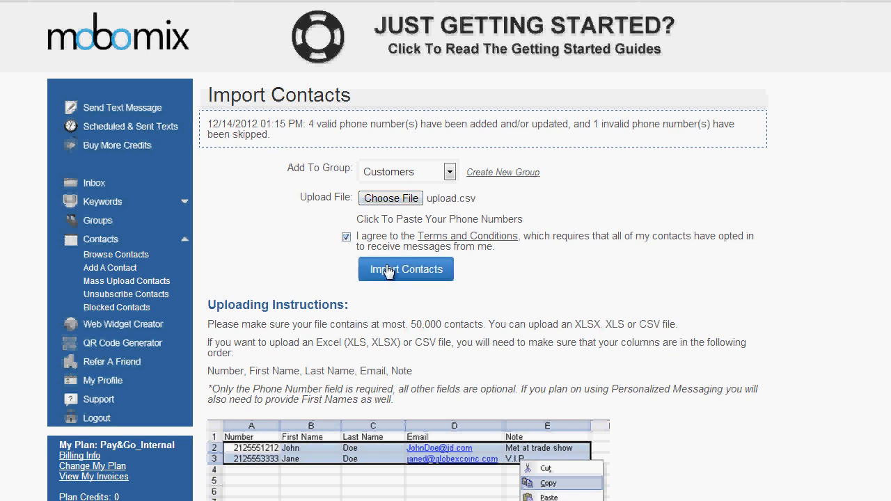
# Import the file and reload Groups: 4 added, 1 skipped, Customers at 5.
pyautogui.click(406, 269)
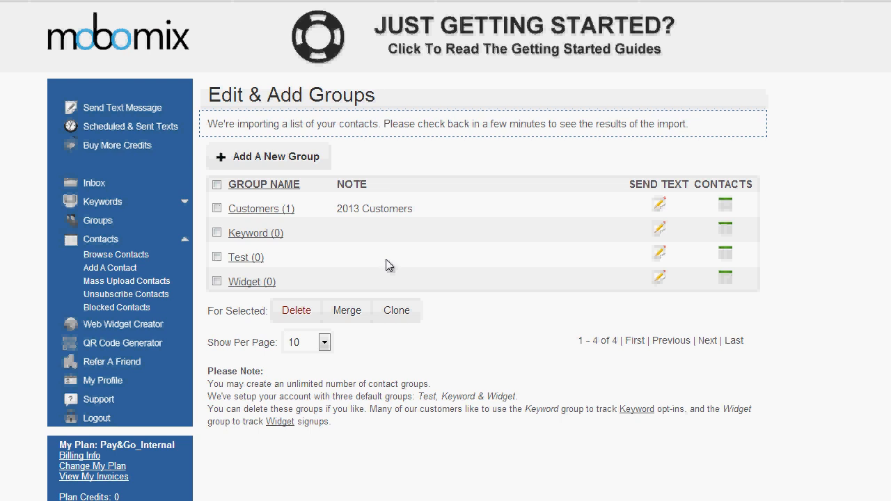
pyautogui.rightClick(388, 264)
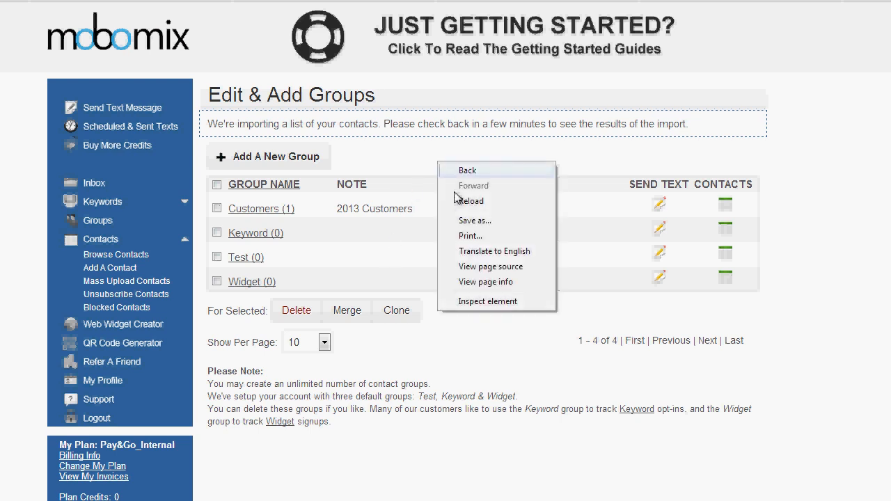
pyautogui.click(469, 201)
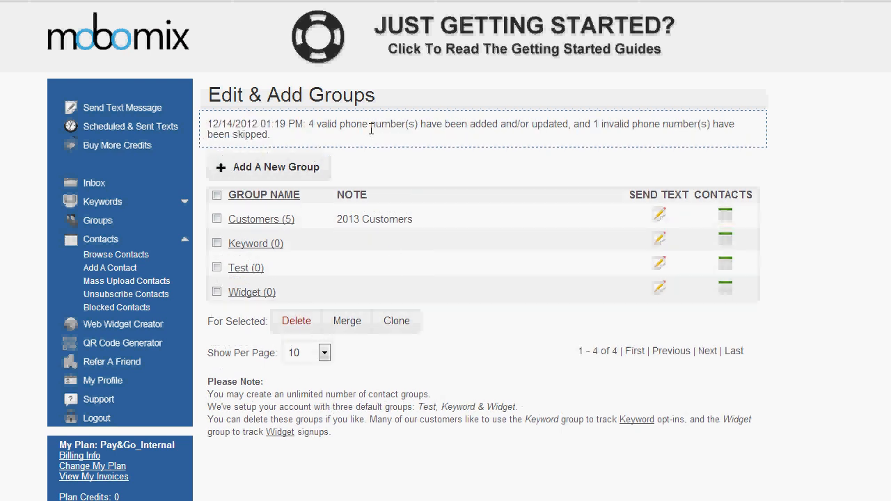
pyautogui.moveTo(430, 139)
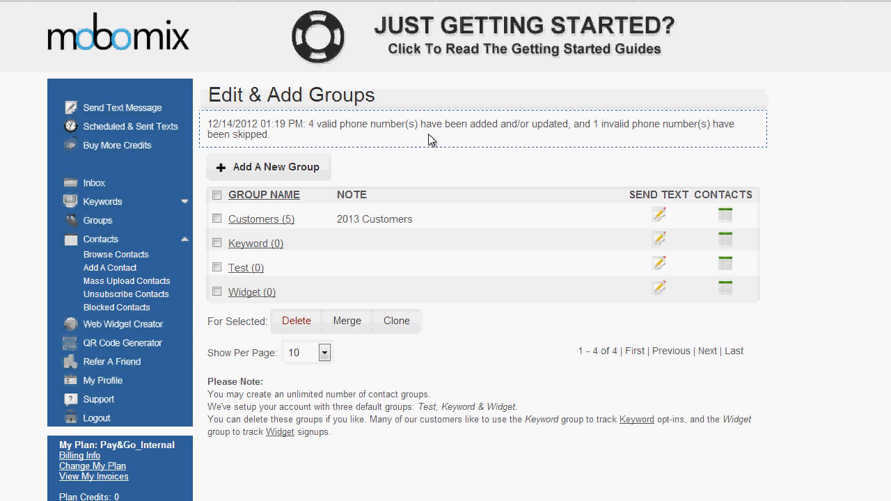
pyautogui.moveTo(613, 136)
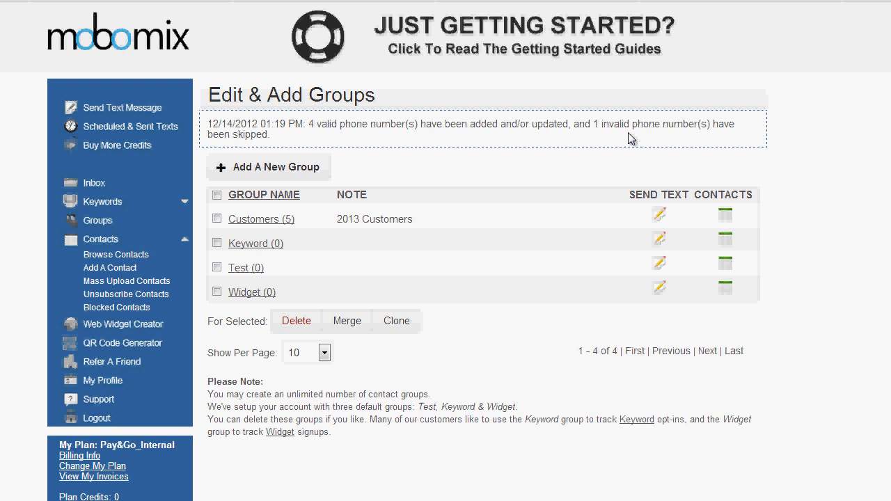
pyautogui.moveTo(285, 223)
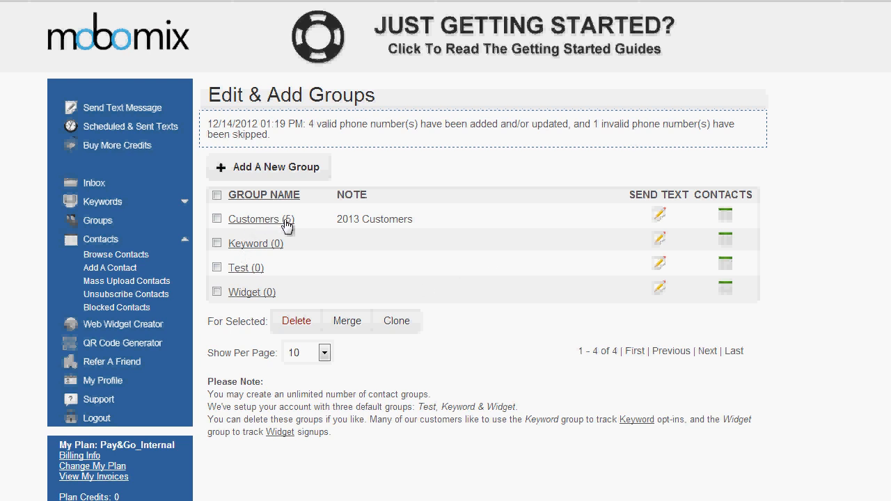
pyautogui.moveTo(123, 324)
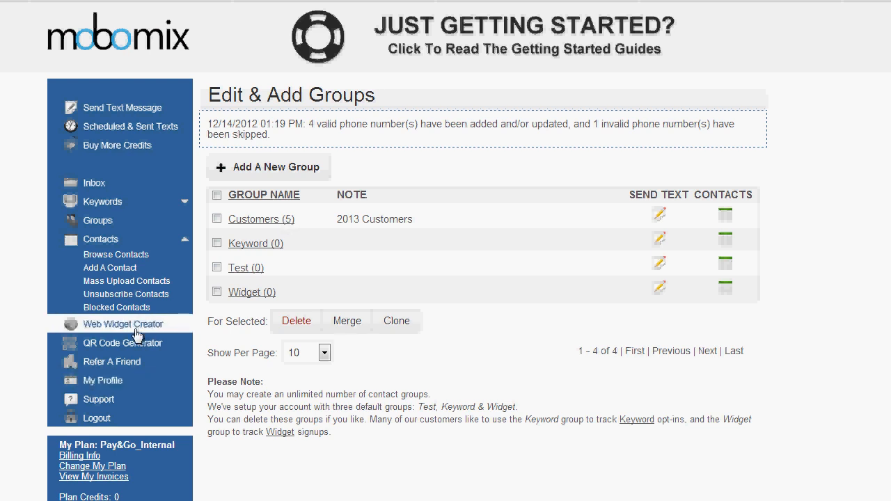
# Build a web widget that adds signups to Customers, without visitor group picking.
pyautogui.click(122, 324)
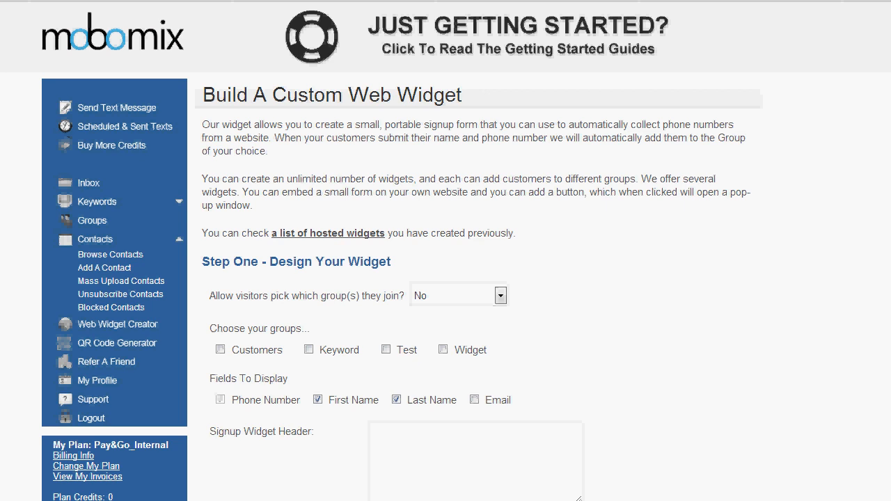
pyautogui.click(500, 295)
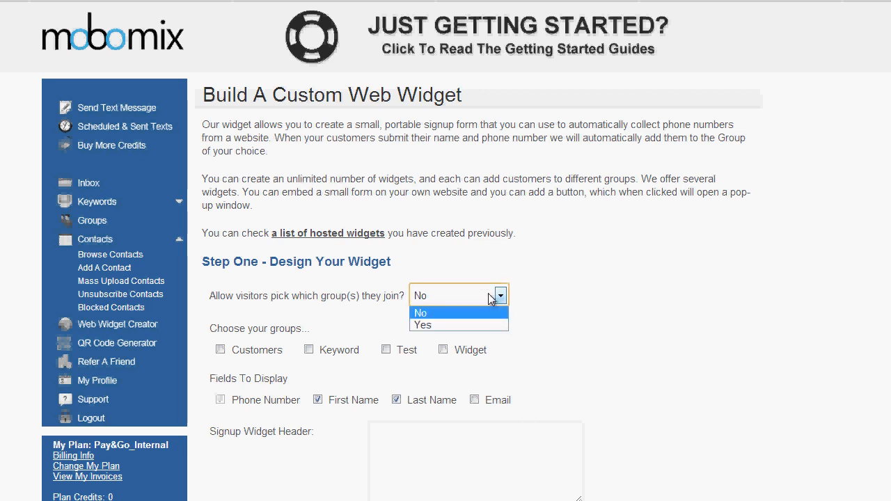
pyautogui.moveTo(483, 319)
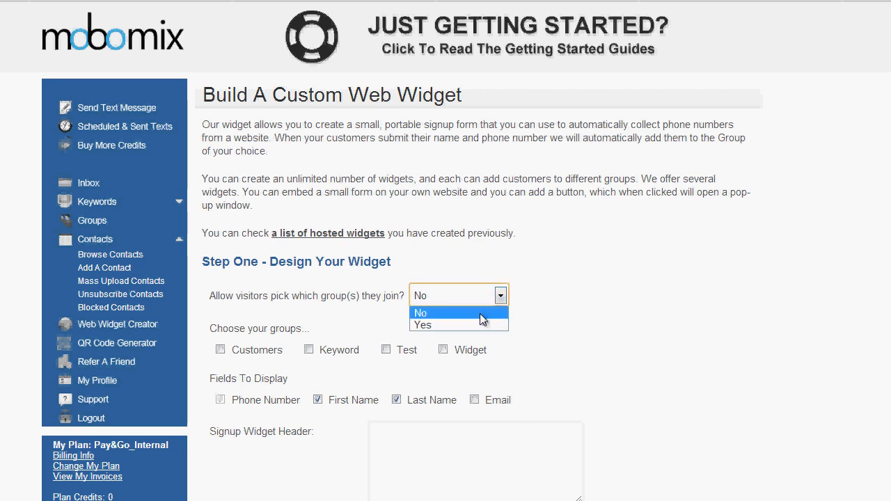
pyautogui.click(420, 312)
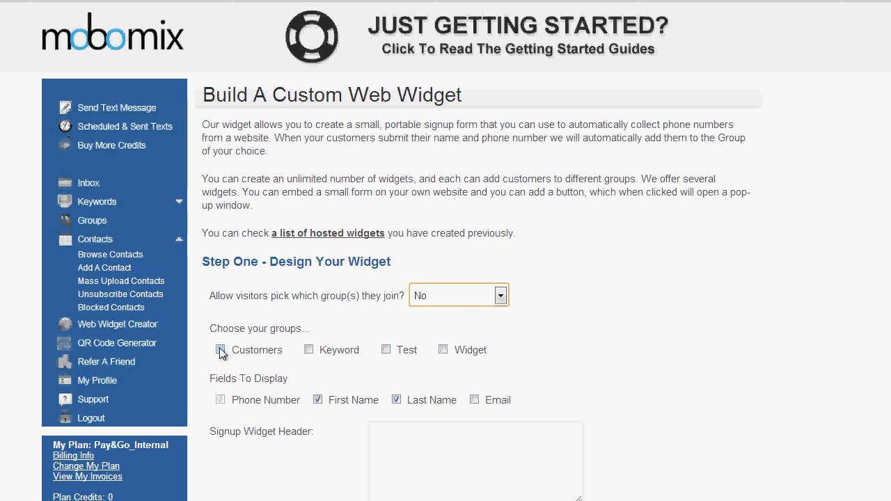
pyautogui.click(220, 349)
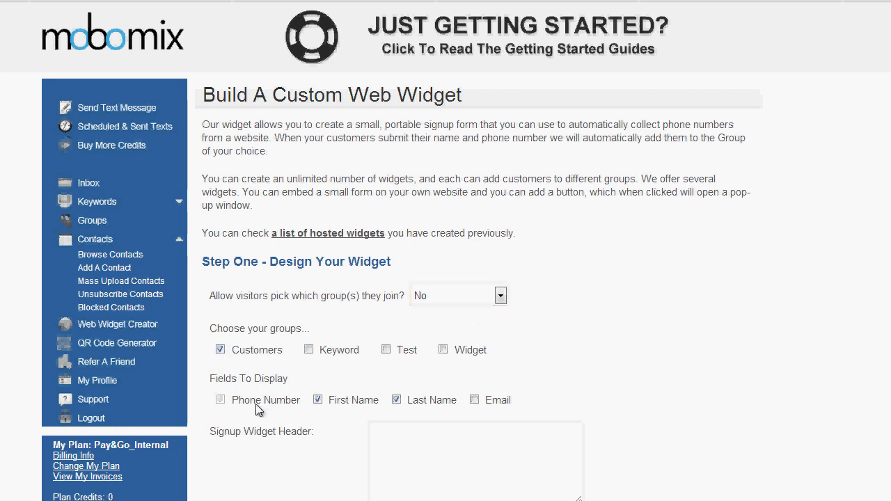
pyautogui.moveTo(273, 410)
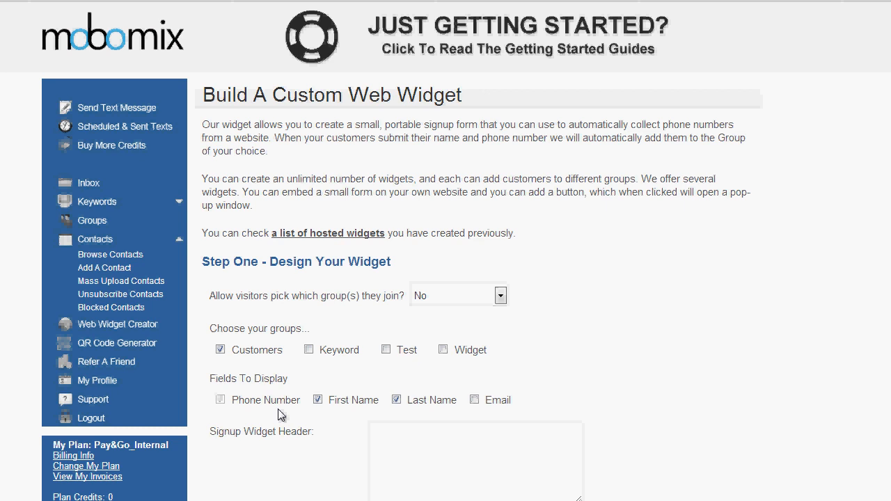
pyautogui.moveTo(286, 409)
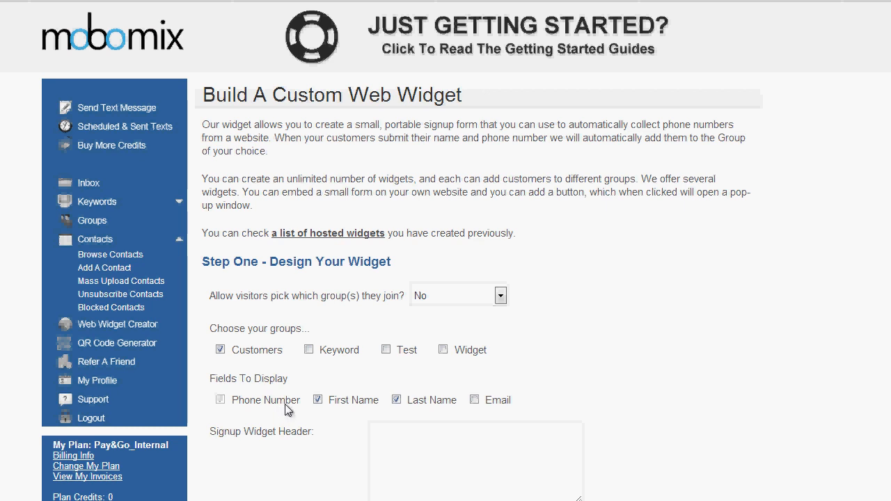
pyautogui.moveTo(348, 408)
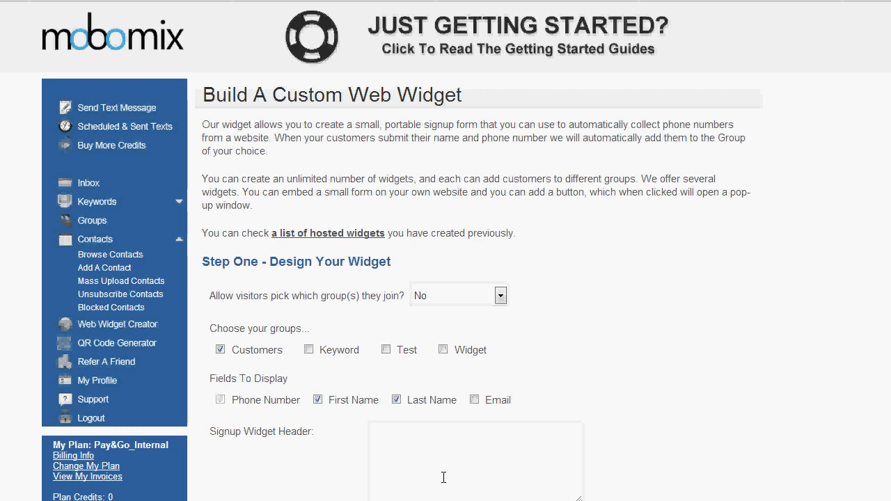
# Set the signup header to the specials-and-promos prompt and success header to 'Thanks For Joining!'.
pyautogui.write('Sign up to Receive Specials and Promos Sent Directly to your Phone!')
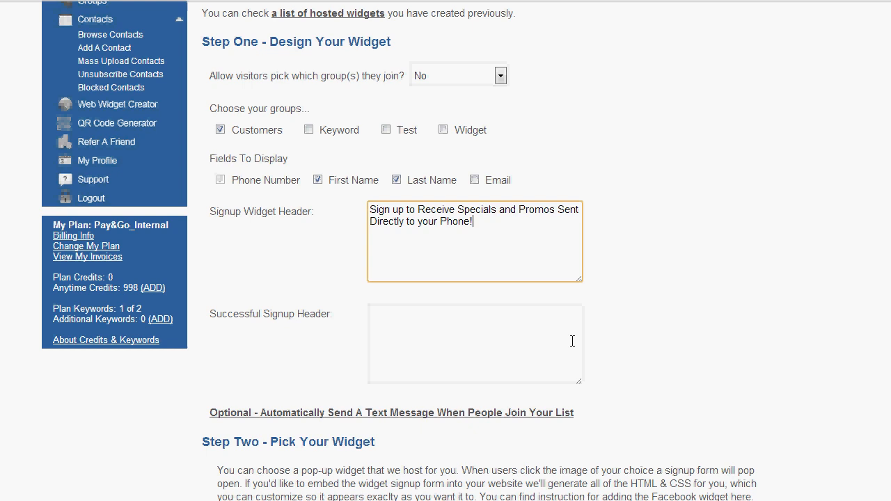
pyautogui.click(475, 343)
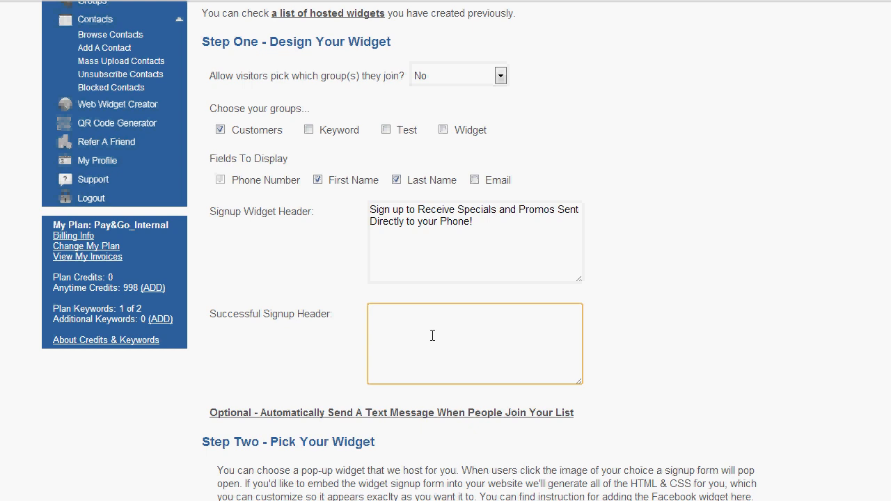
pyautogui.write('Thanks For Joining! Stay Tuned for more info!')
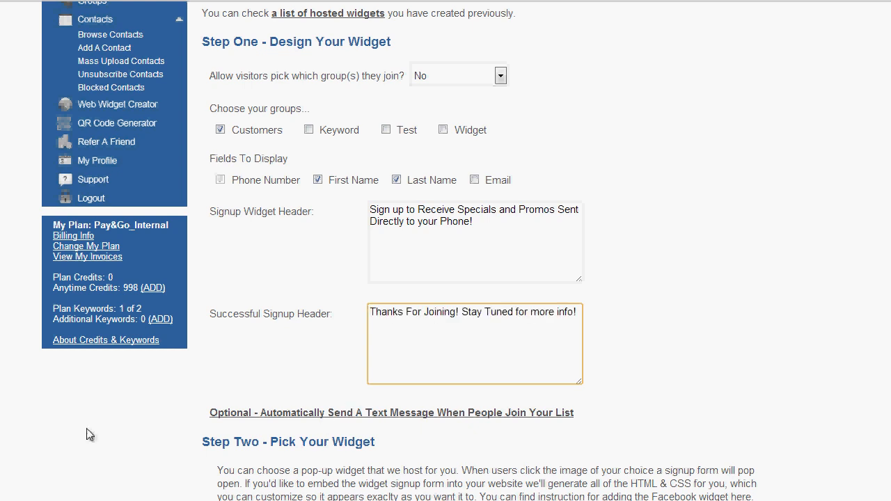
pyautogui.scroll(-3)
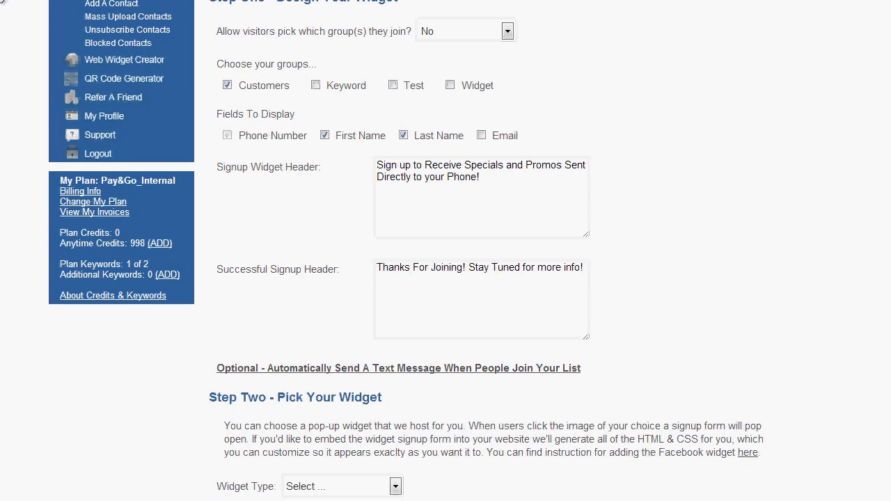
pyautogui.scroll(-3)
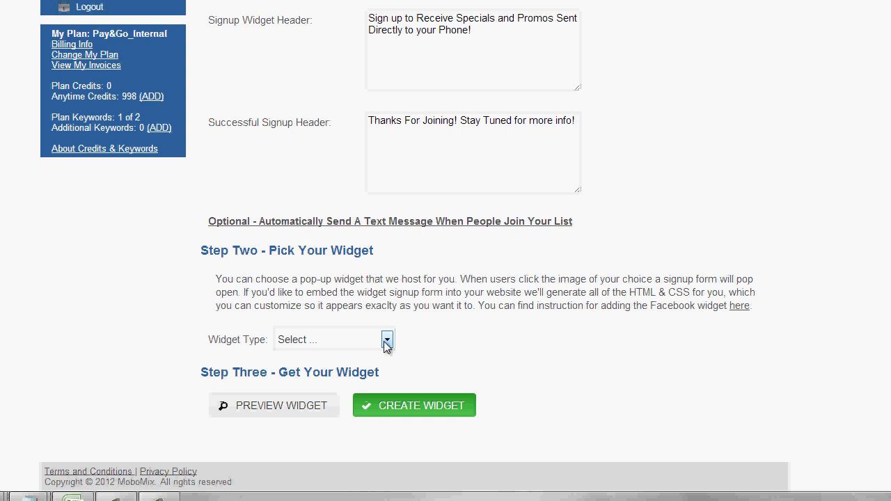
# Make the widget a Hosted Widget named 'customers'.
pyautogui.click(386, 339)
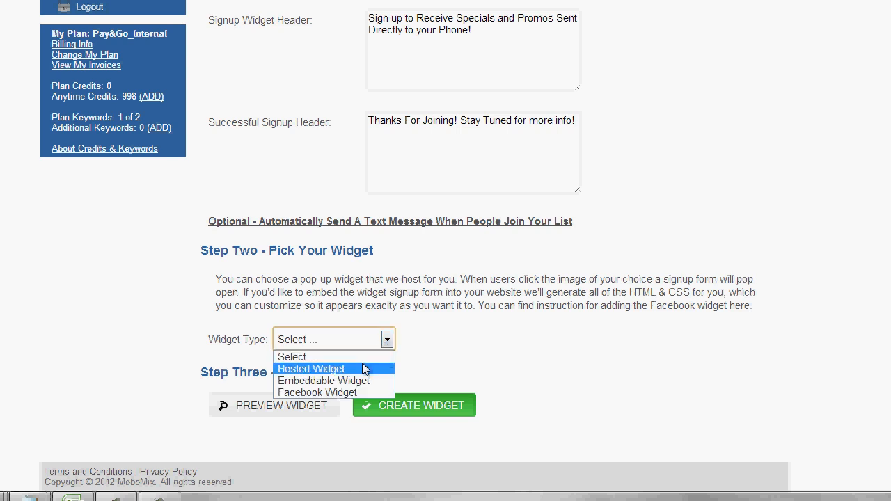
pyautogui.moveTo(357, 393)
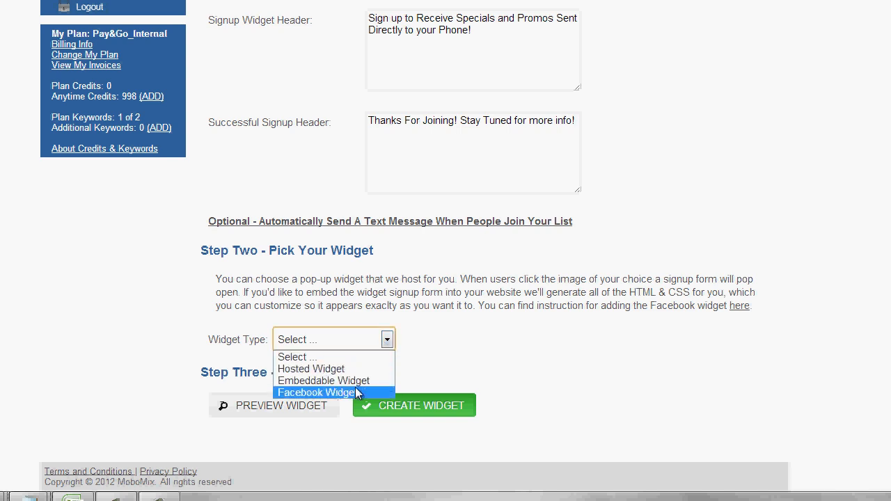
pyautogui.click(311, 369)
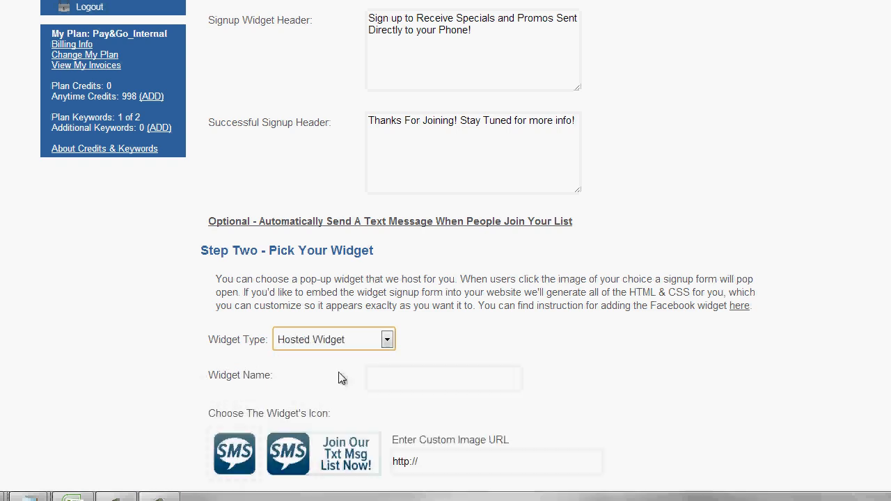
pyautogui.scroll(-3)
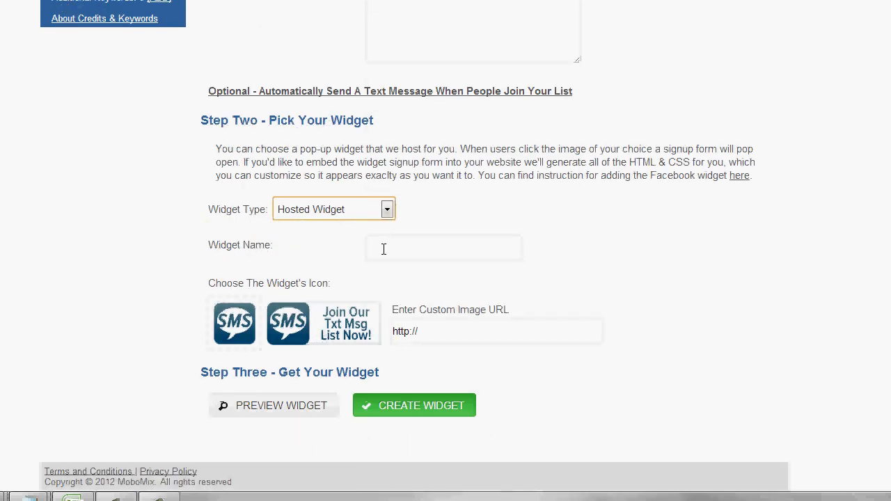
pyautogui.click(444, 248)
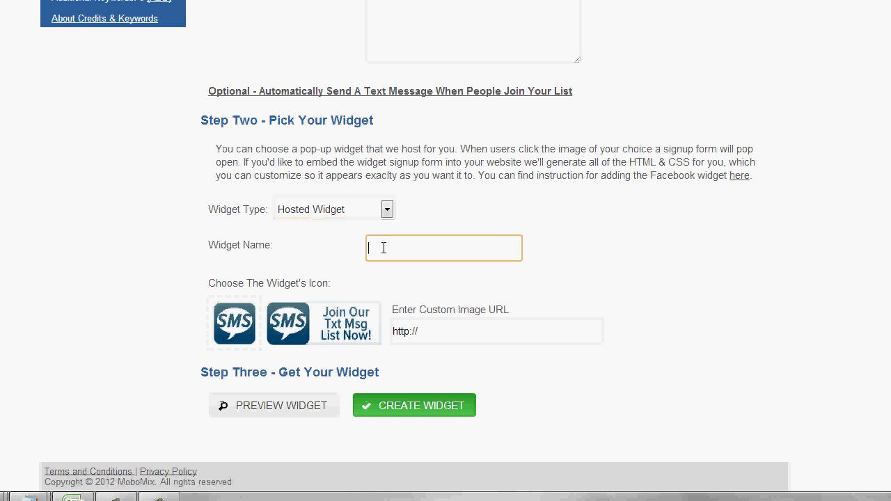
pyautogui.write('customers')
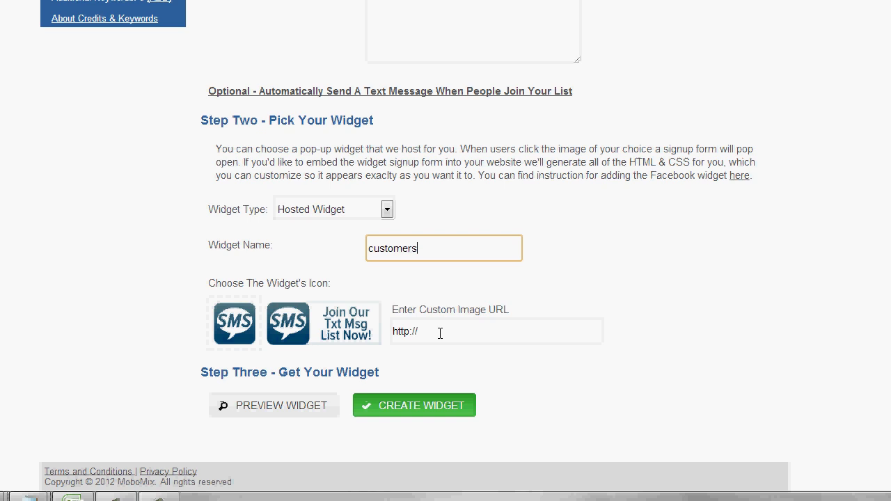
# Preview and close the signup widget form, then expand the keyword options.
pyautogui.click(281, 405)
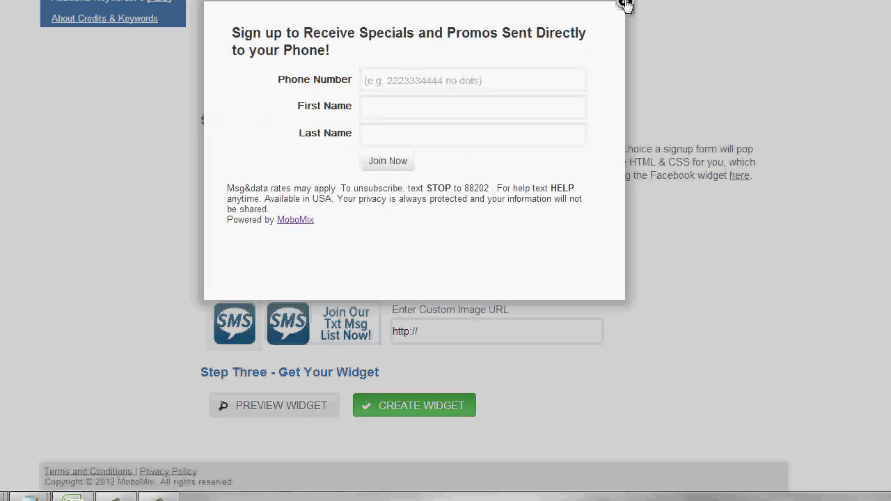
pyautogui.click(624, 6)
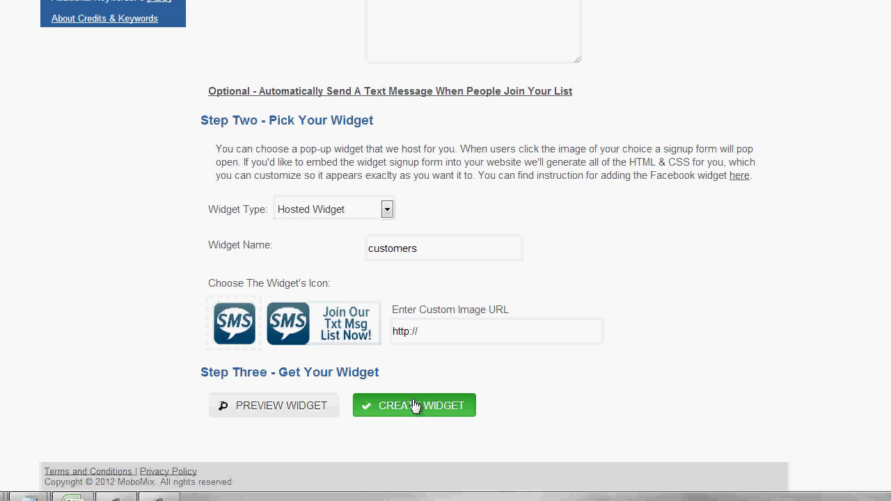
pyautogui.scroll(3)
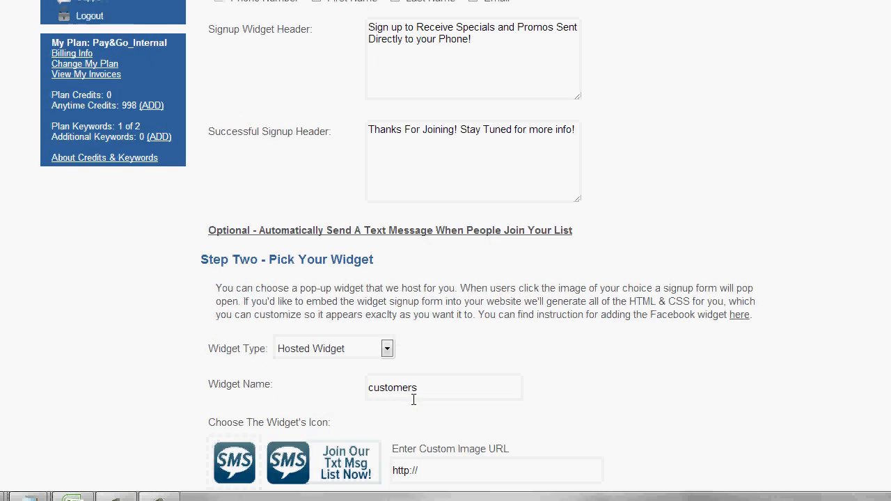
pyautogui.scroll(3)
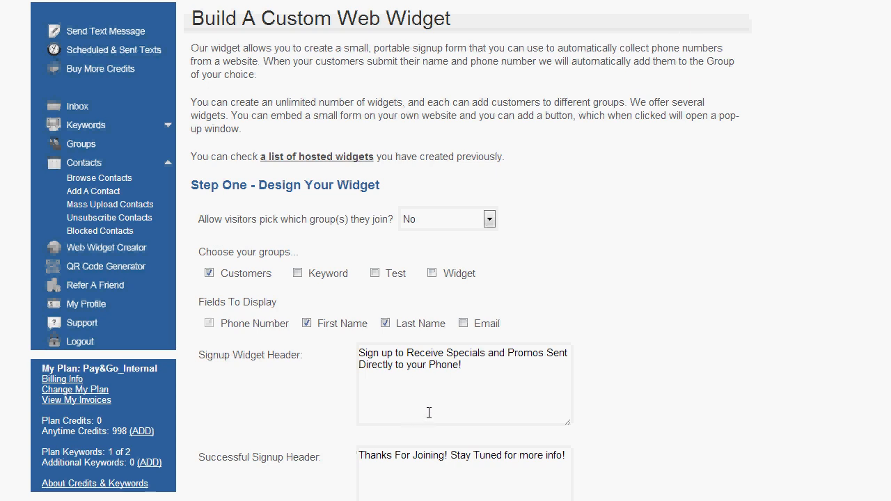
pyautogui.moveTo(415, 380)
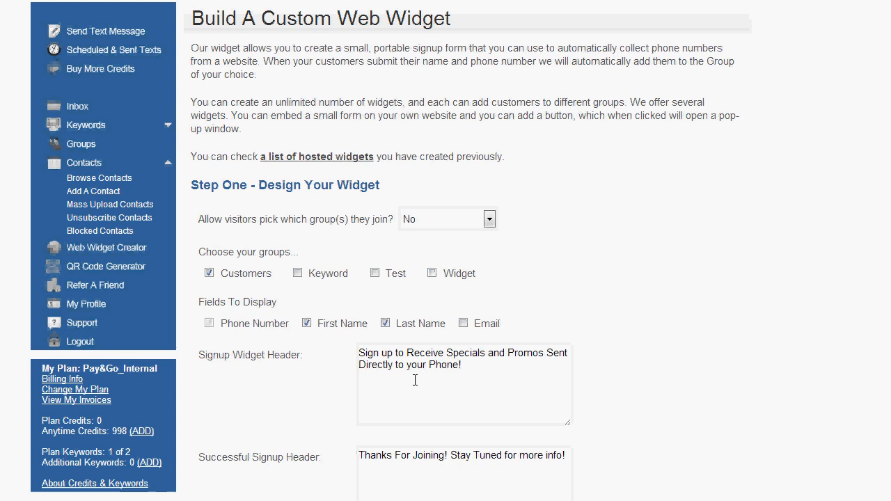
pyautogui.moveTo(410, 260)
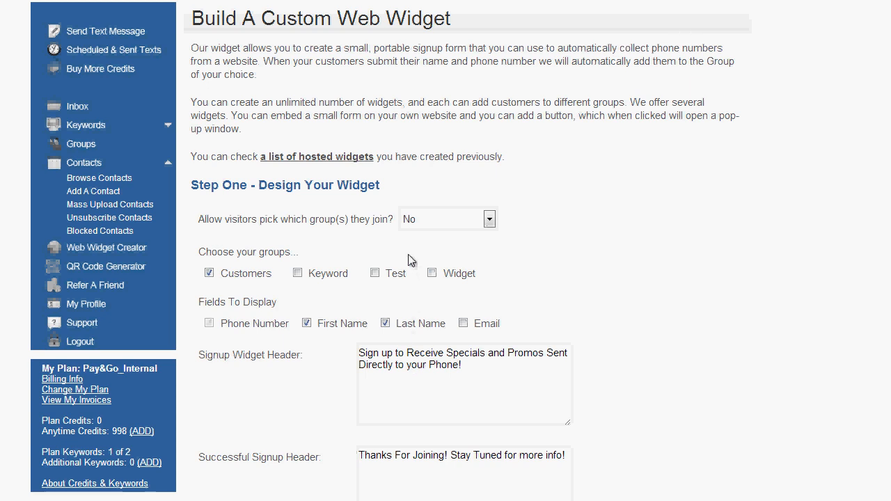
pyautogui.moveTo(330, 298)
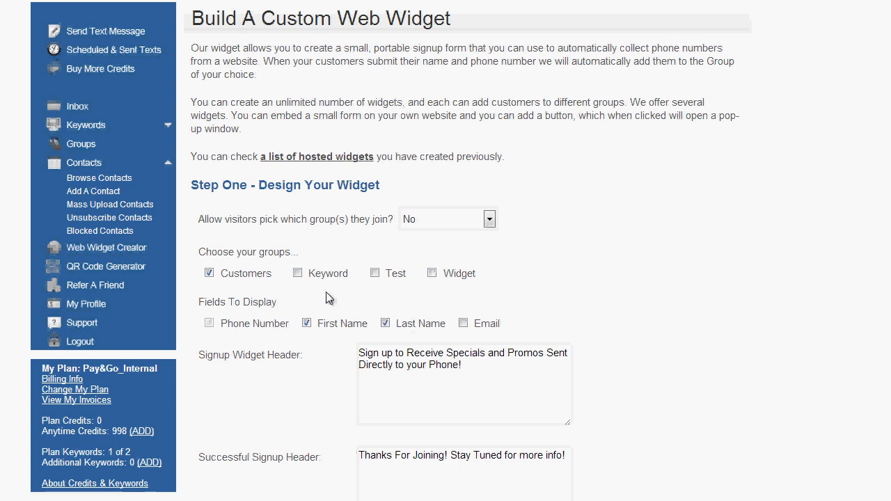
pyautogui.moveTo(104, 105)
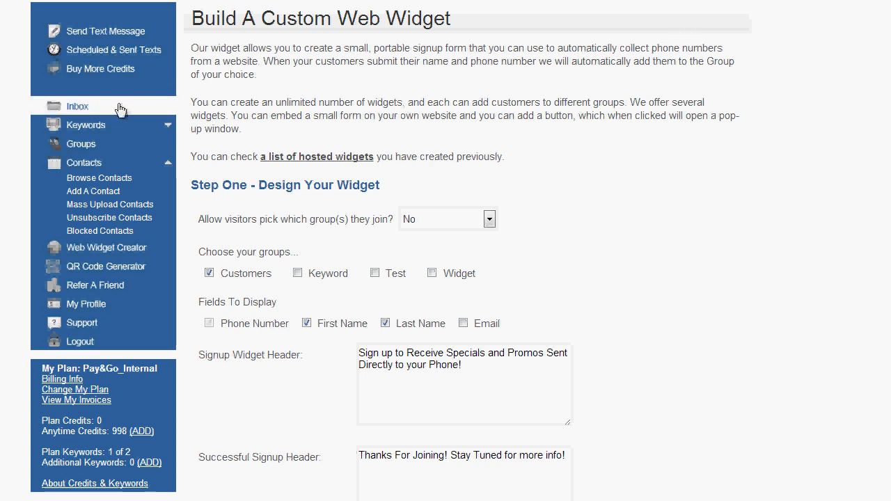
pyautogui.moveTo(124, 131)
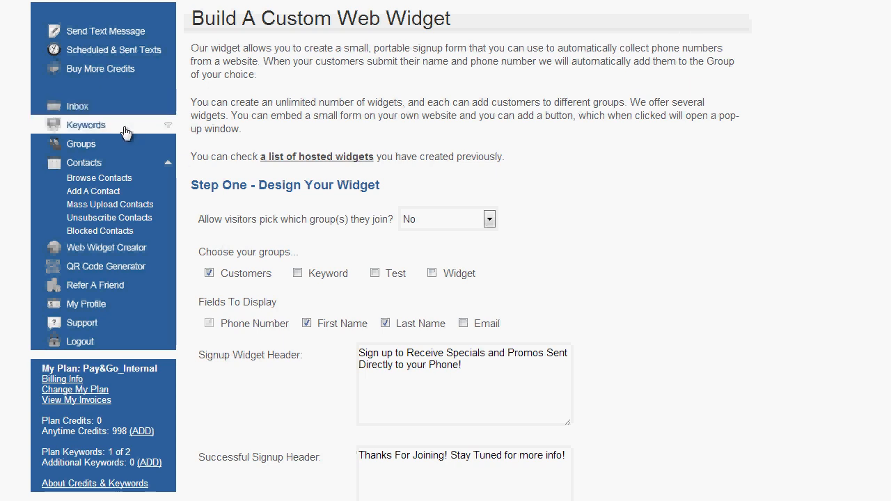
pyautogui.click(86, 124)
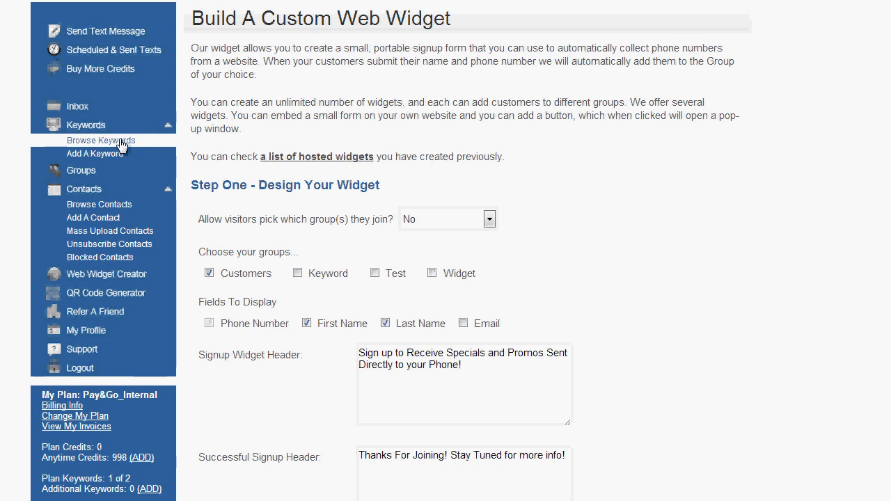
pyautogui.click(100, 139)
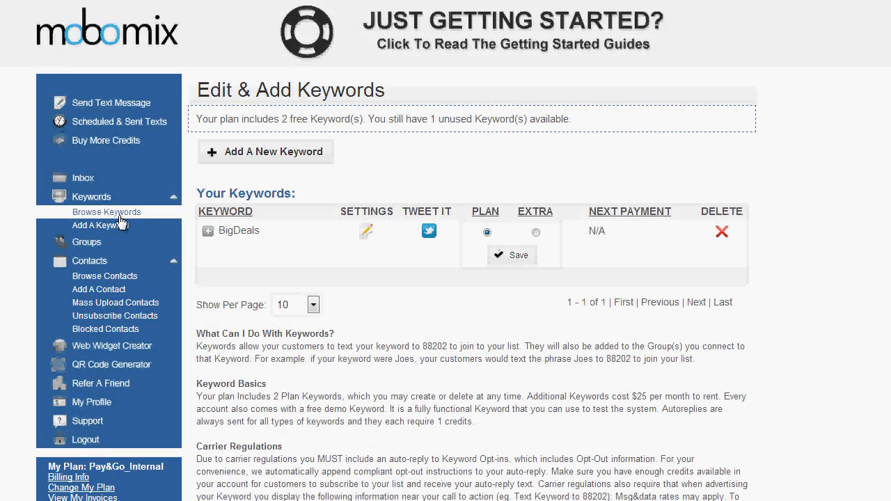
pyautogui.moveTo(158, 218)
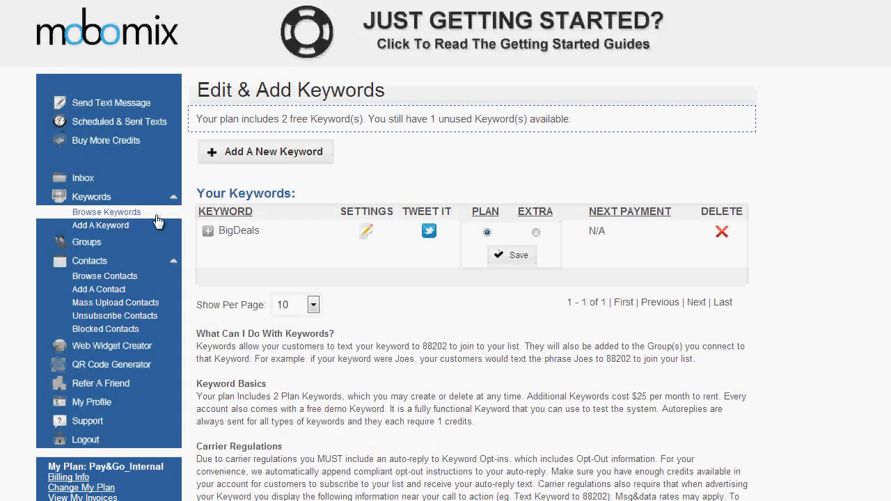
pyautogui.moveTo(445, 274)
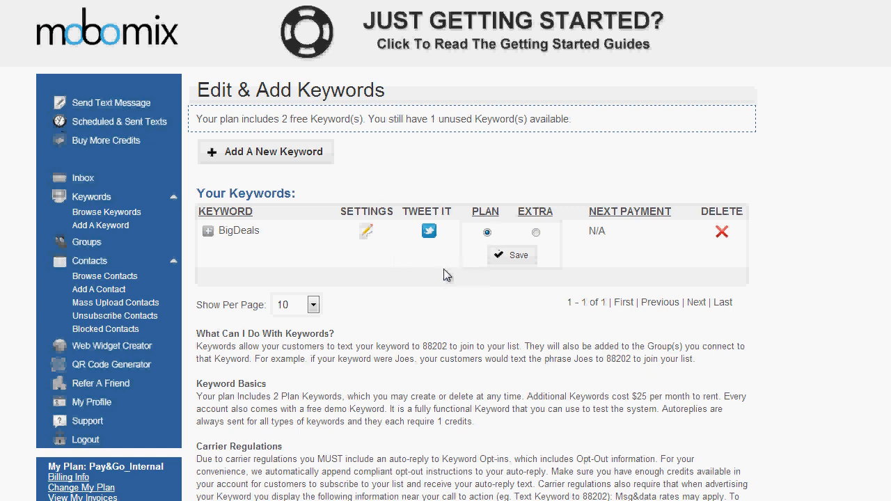
pyautogui.moveTo(245, 243)
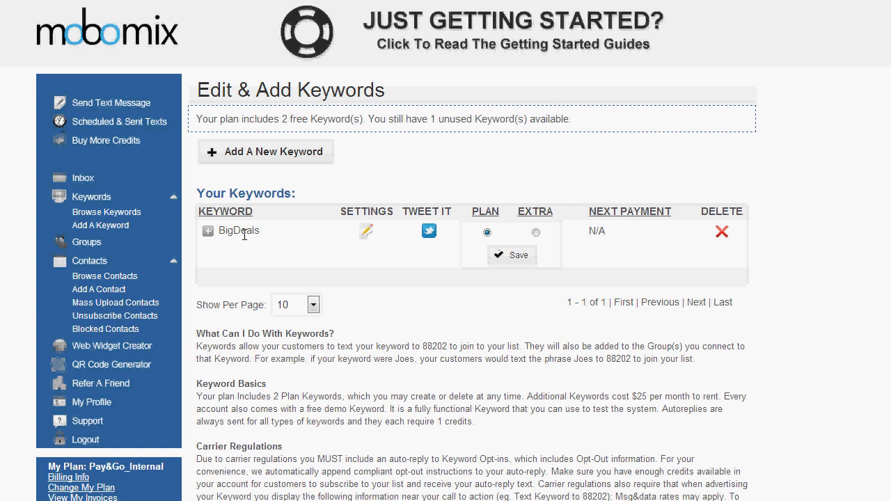
pyautogui.moveTo(365, 238)
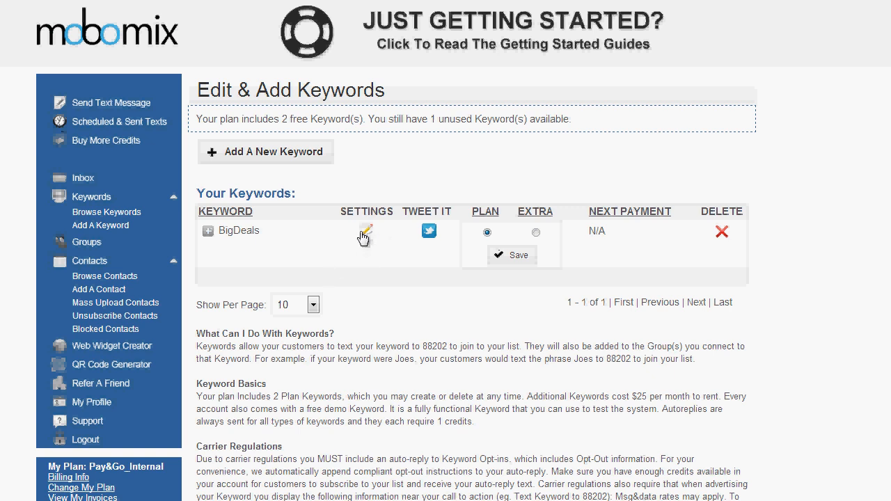
# Review BigDeals' Customers link and Buy One Get One confirmation text, then save.
pyautogui.click(365, 232)
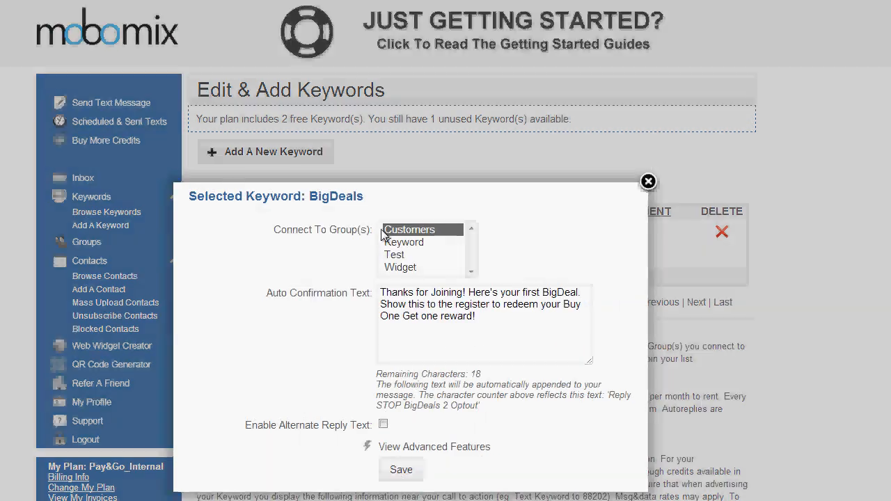
pyautogui.moveTo(400, 236)
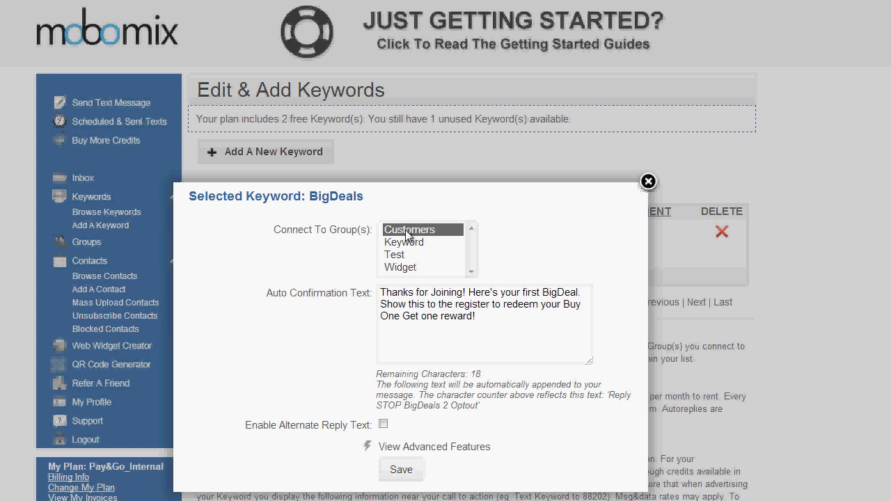
pyautogui.tripleClick(483, 305)
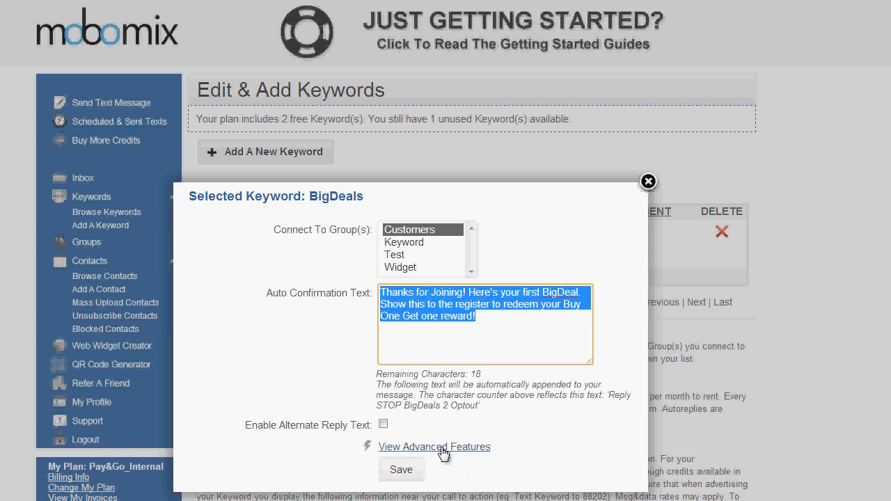
pyautogui.moveTo(435, 473)
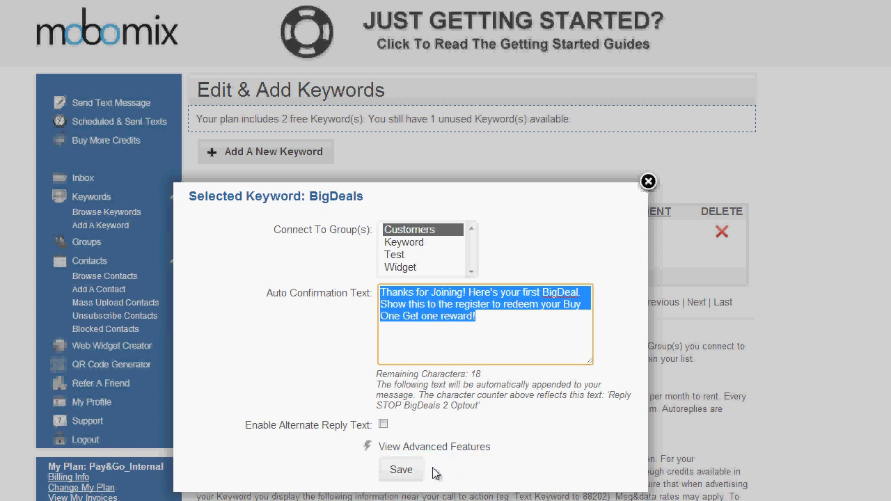
pyautogui.click(401, 469)
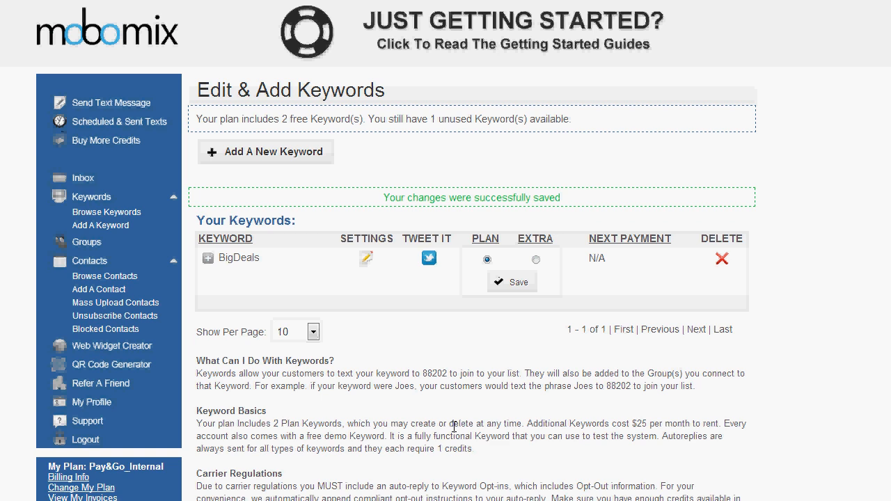
pyautogui.moveTo(235, 172)
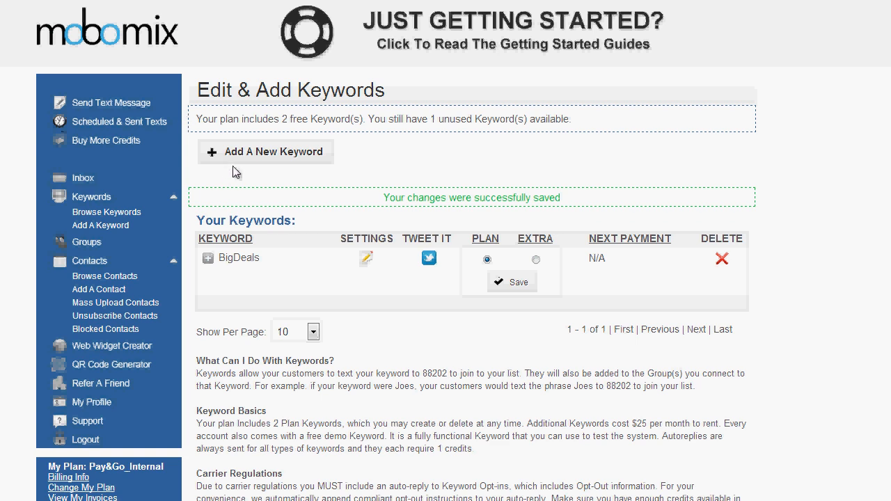
pyautogui.moveTo(266, 152)
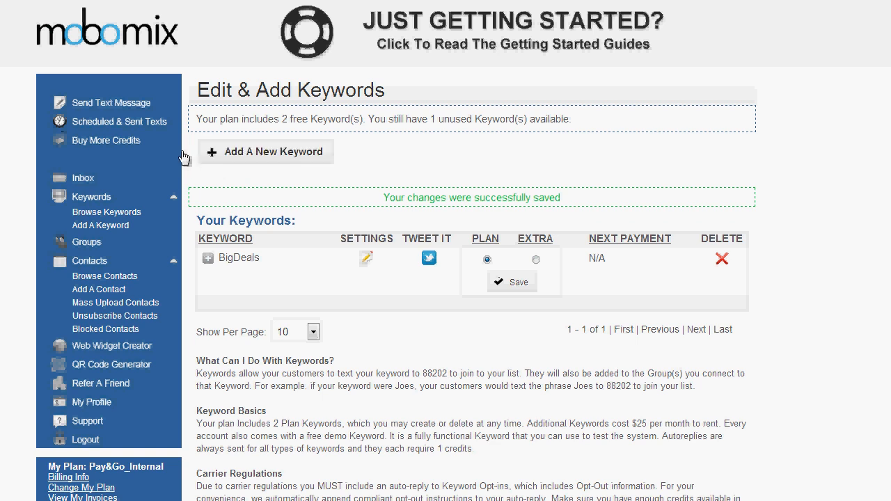
pyautogui.moveTo(111, 102)
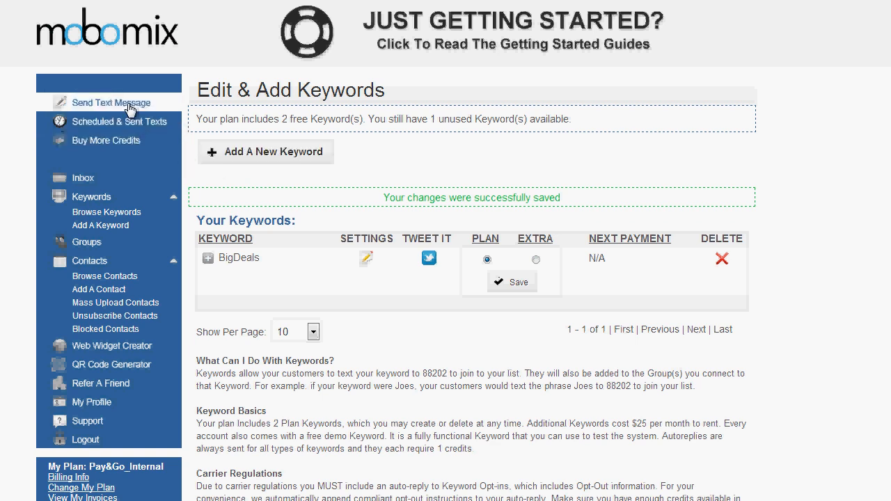
# Compose the BOGO! Buy One Get One text to Customers (5) and continue.
pyautogui.click(111, 103)
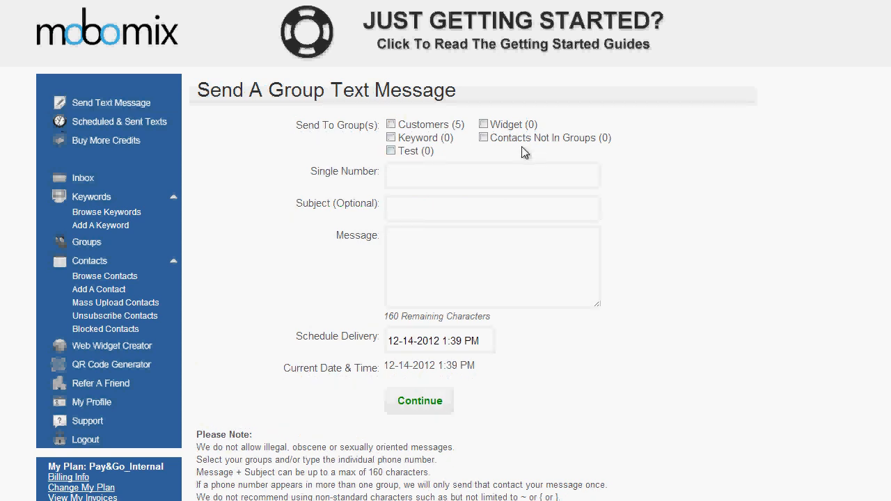
pyautogui.click(391, 125)
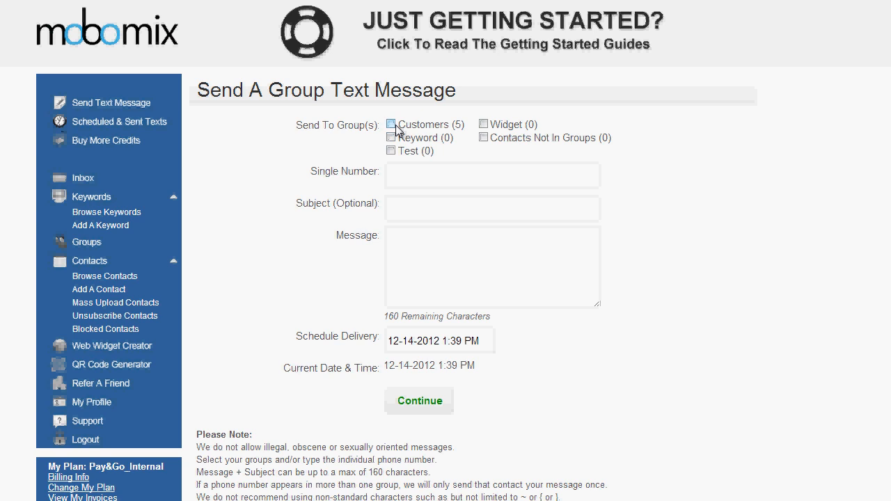
pyautogui.click(391, 124)
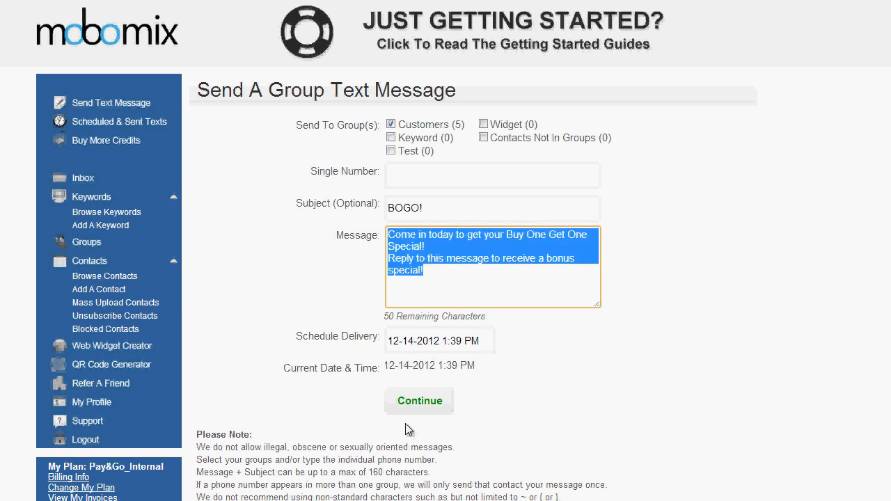
pyautogui.click(418, 400)
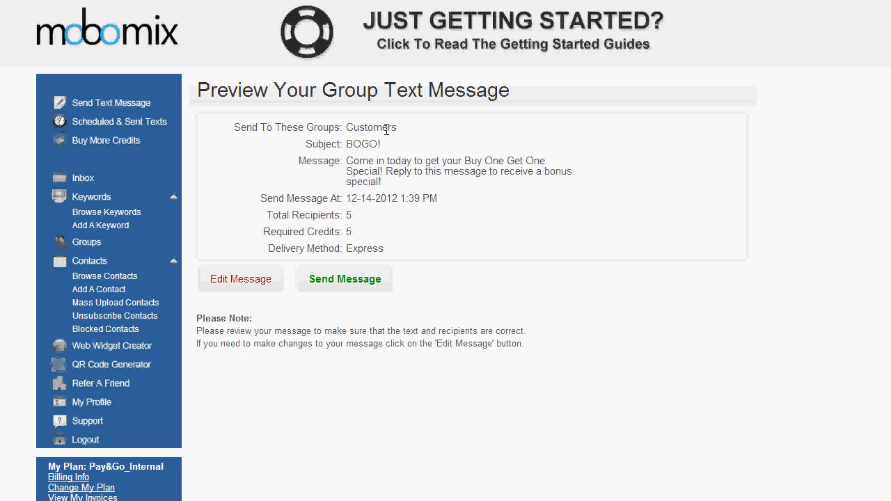
pyautogui.moveTo(307, 158)
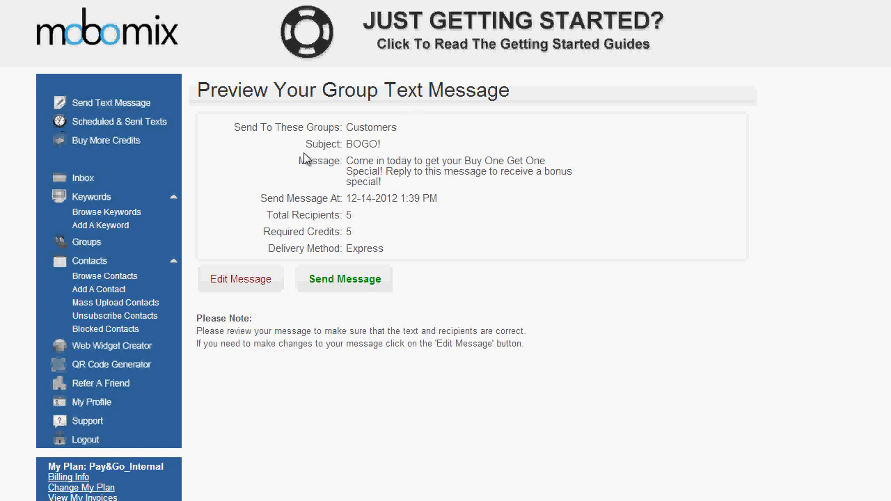
pyautogui.moveTo(348, 221)
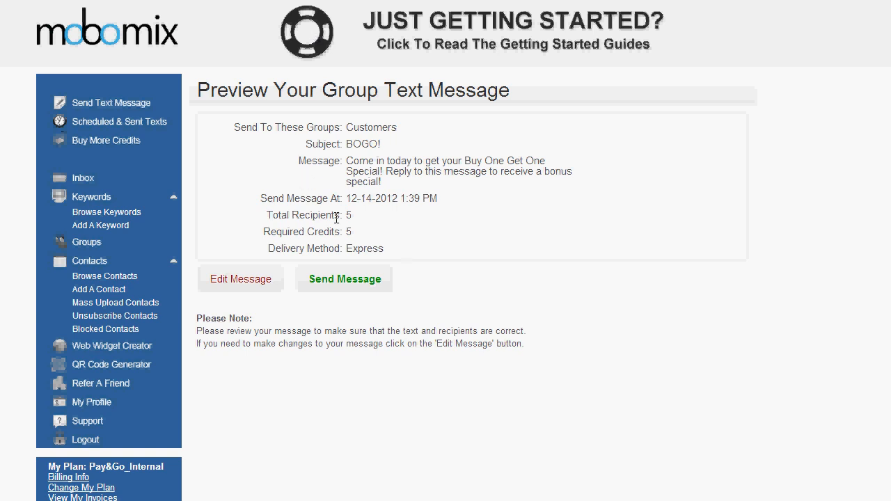
pyautogui.moveTo(346, 279)
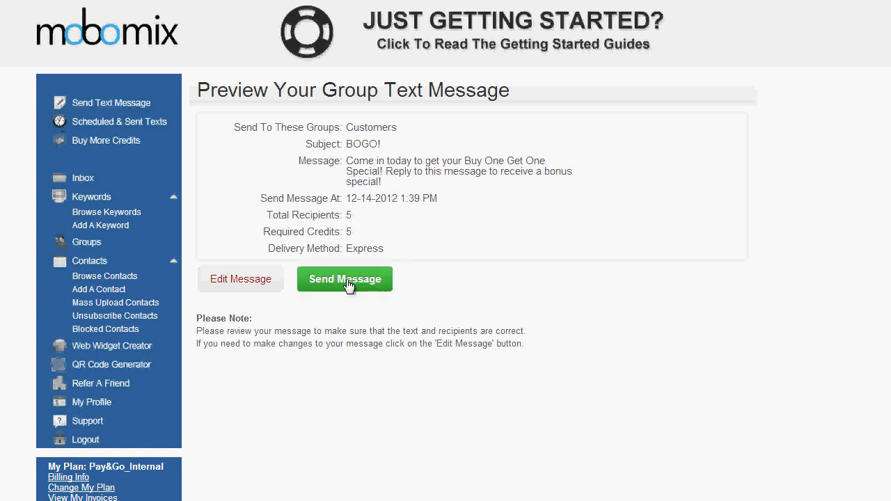
# Send the previewed BOGO! group text to the 5 Customers recipients.
pyautogui.click(344, 278)
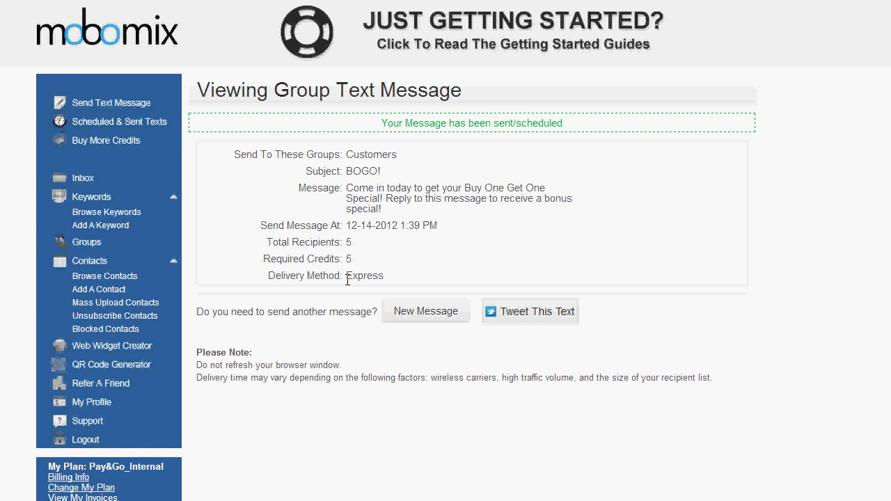
pyautogui.moveTo(276, 209)
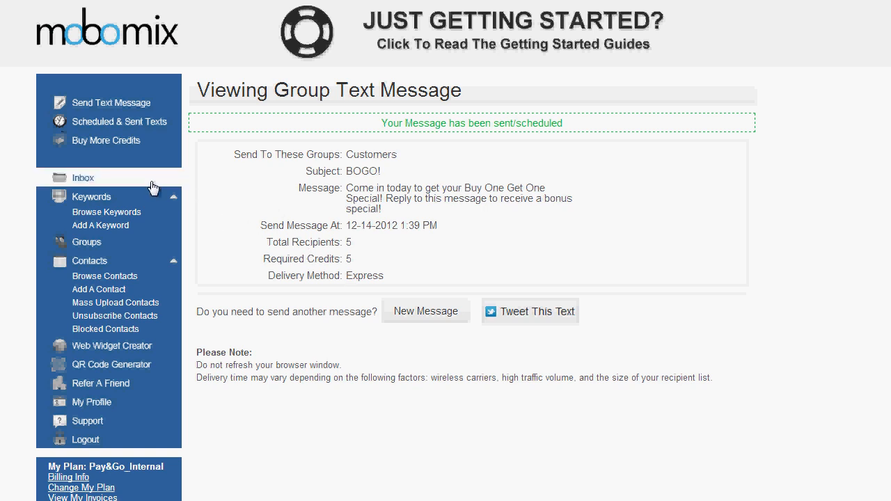
pyautogui.click(82, 178)
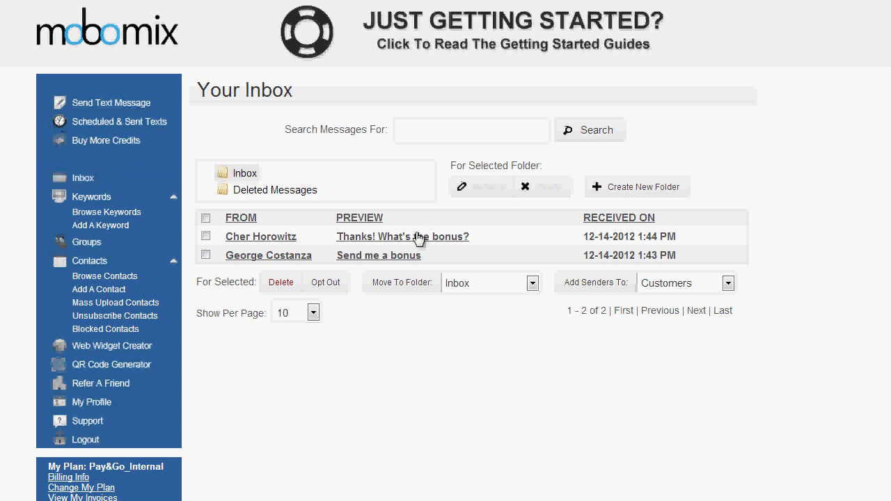
pyautogui.moveTo(615, 249)
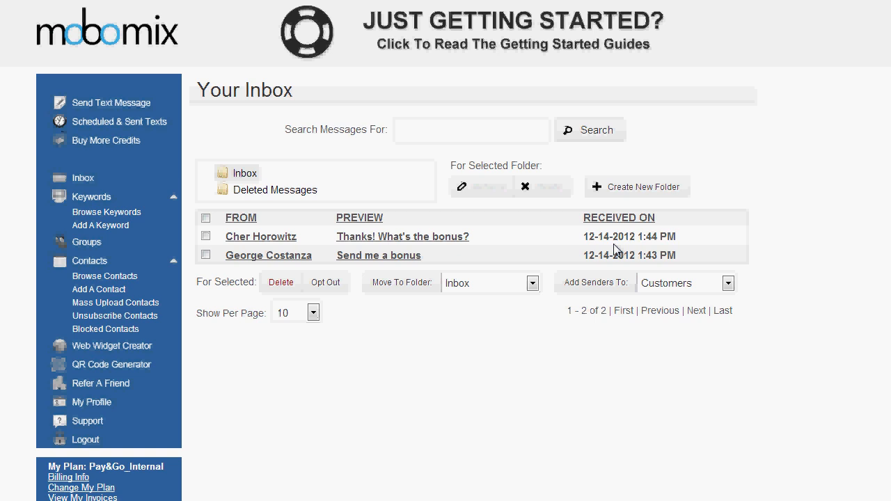
pyautogui.moveTo(430, 306)
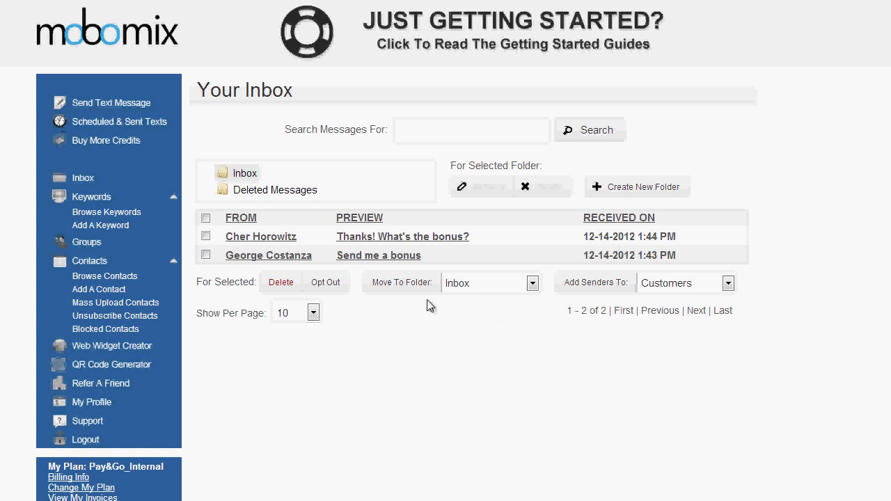
pyautogui.moveTo(414, 245)
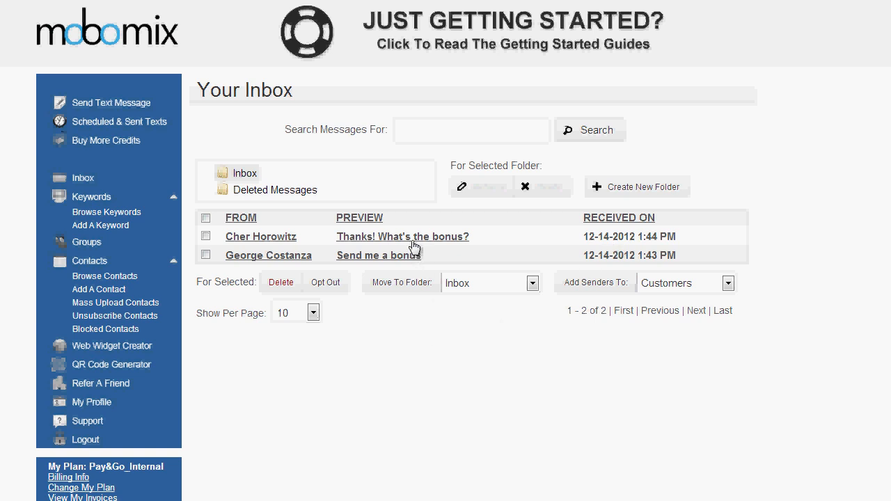